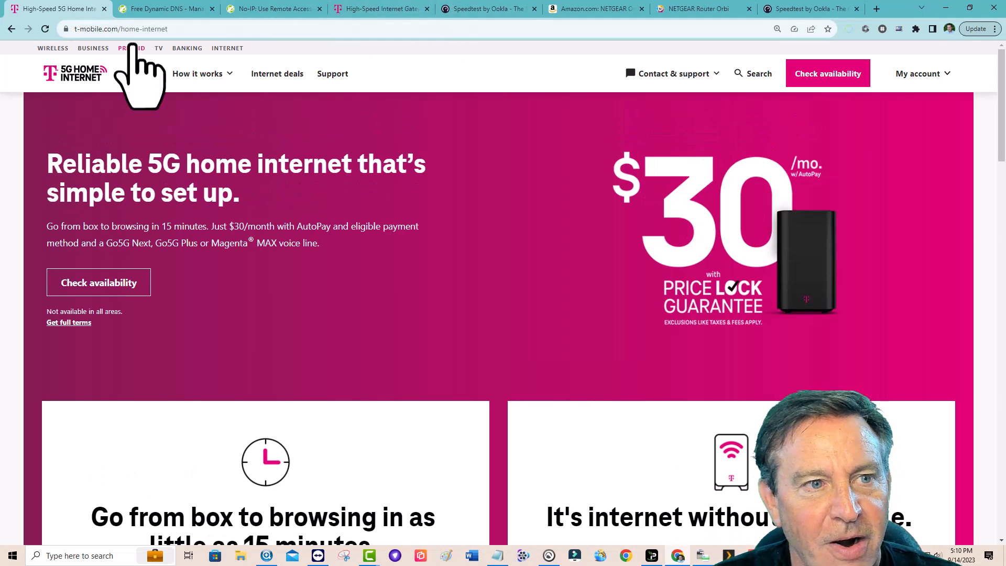
# Step: Review No-IP's free Dynamic DNS plan on the Remote Access page, then show the T-Mobile gateway overview
pyautogui.click(166, 9)
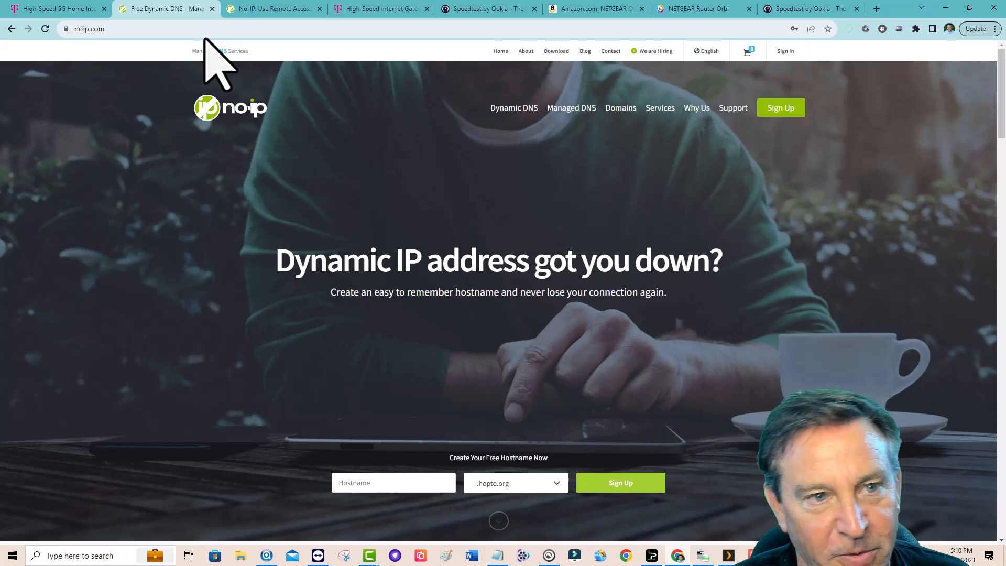
pyautogui.click(273, 8)
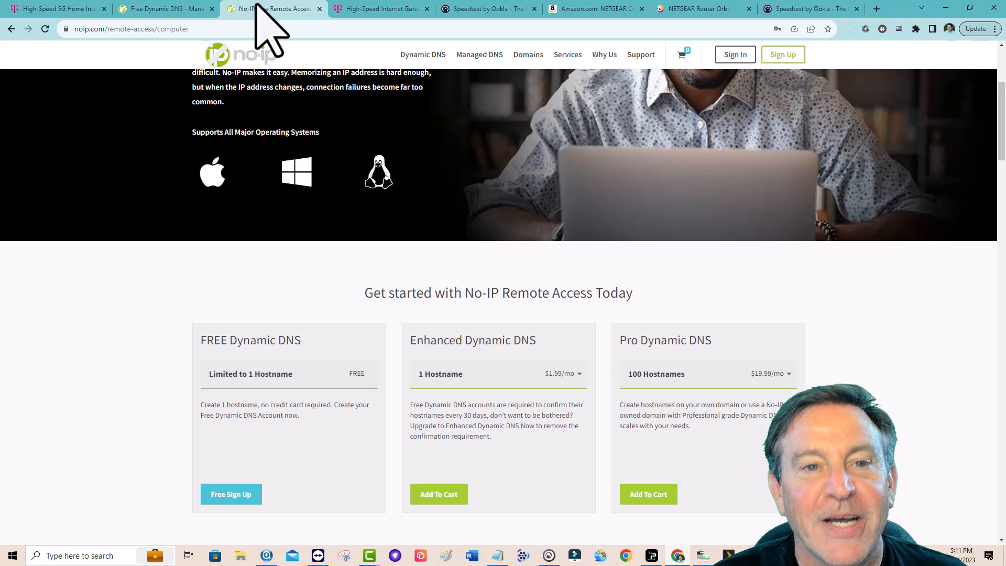
pyautogui.click(378, 9)
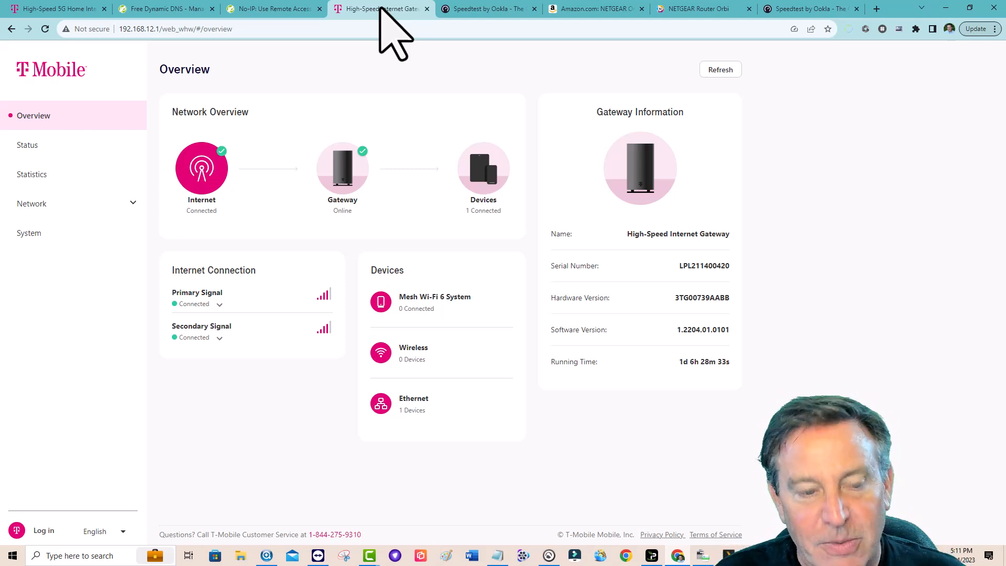
pyautogui.click(487, 8)
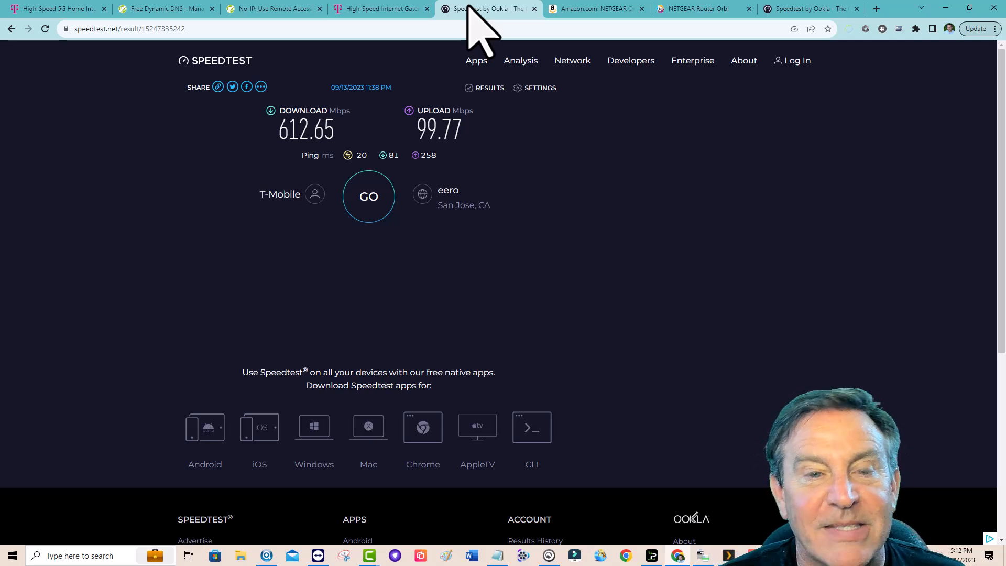
pyautogui.click(379, 8)
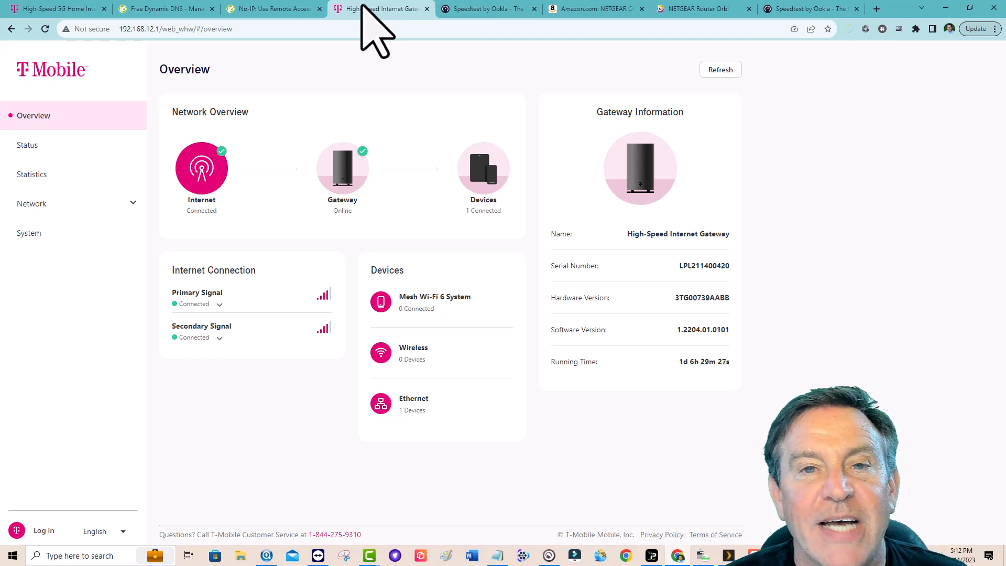
# Step: Show Amazon's NETGEAR Orbi RBK752 listing at $274.99, briefly starting a Windows search for 'co'
pyautogui.click(593, 8)
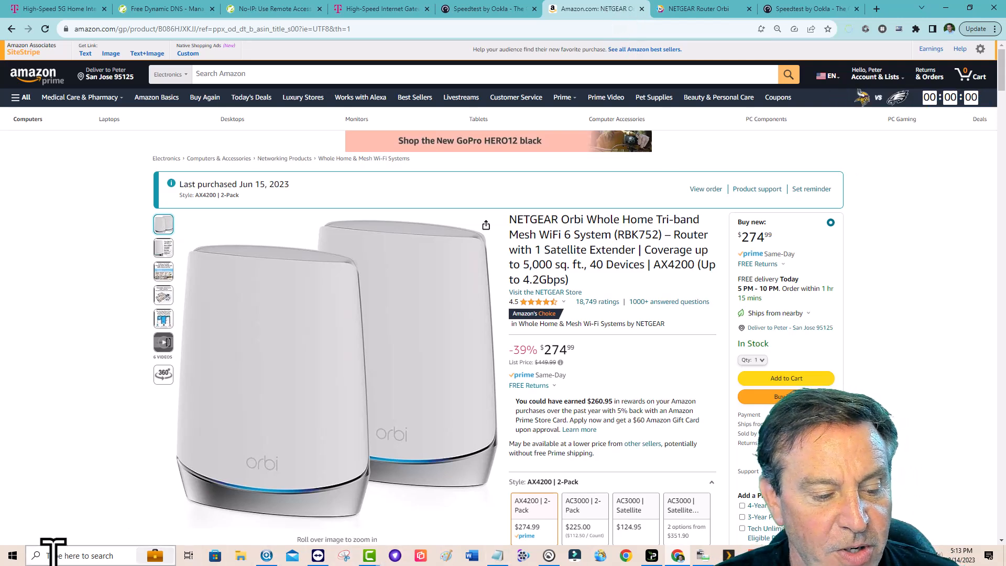
pyautogui.click(84, 555)
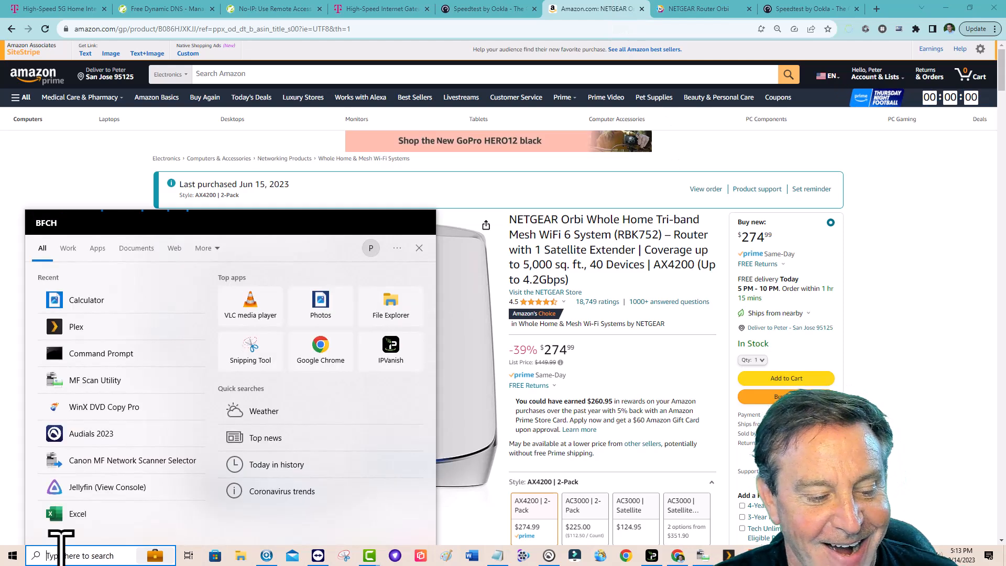
pyautogui.write('co')
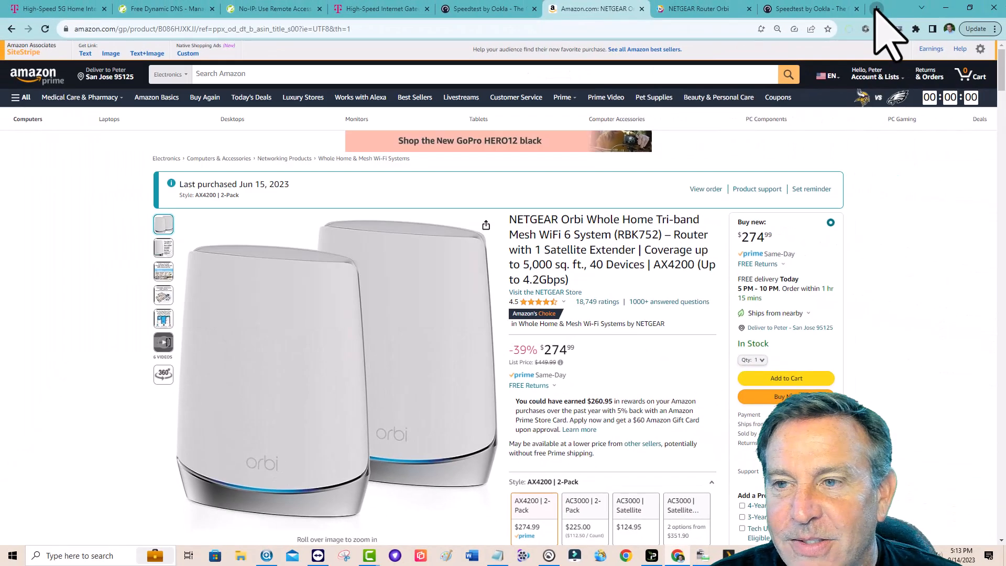
# Step: Sign in to the Orbi router admin at 172.16.0.1 and dismiss the NETGEAR Armor promotion
pyautogui.click(876, 8)
pyautogui.write('172.16.01')
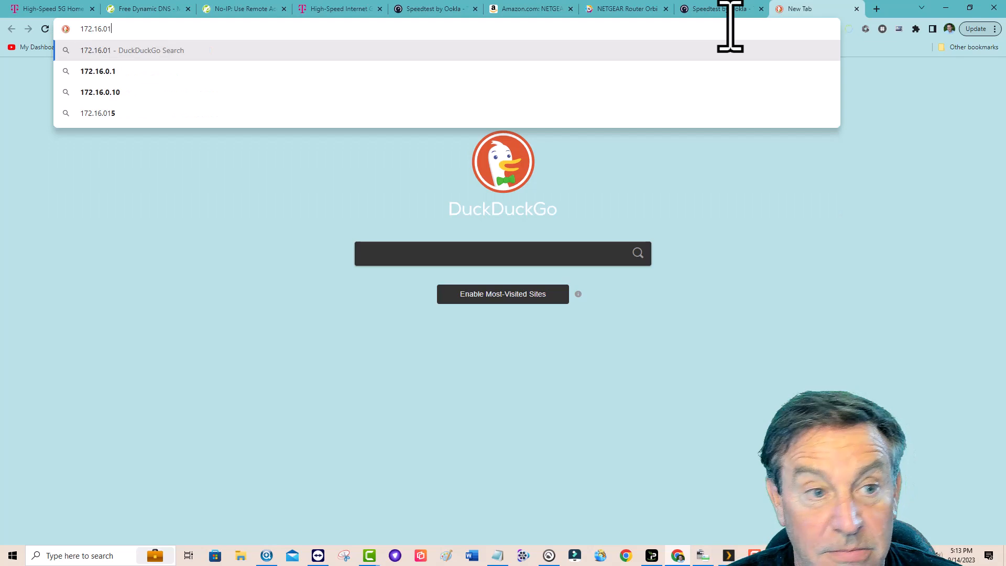
pyautogui.press('backspace')
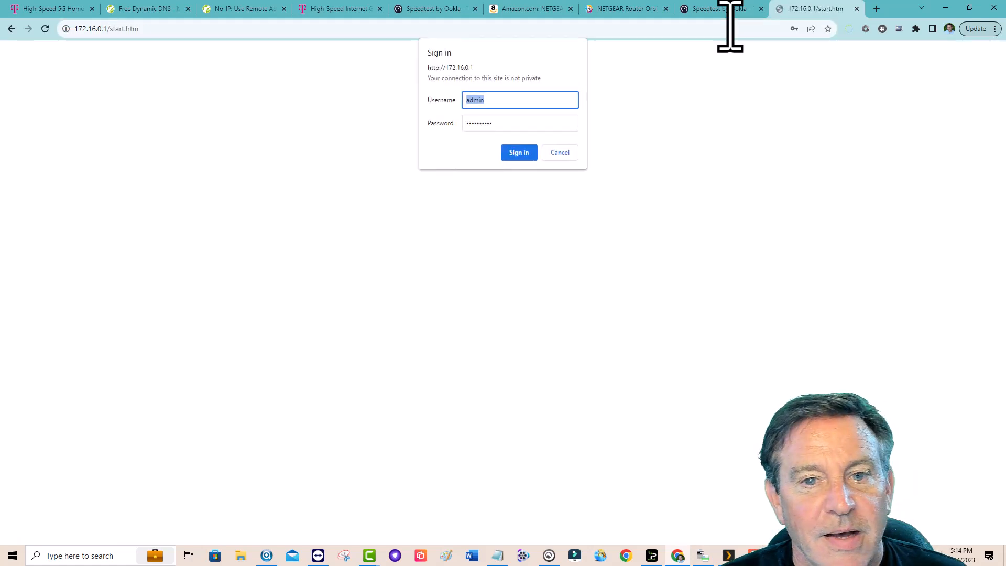
pyautogui.click(517, 152)
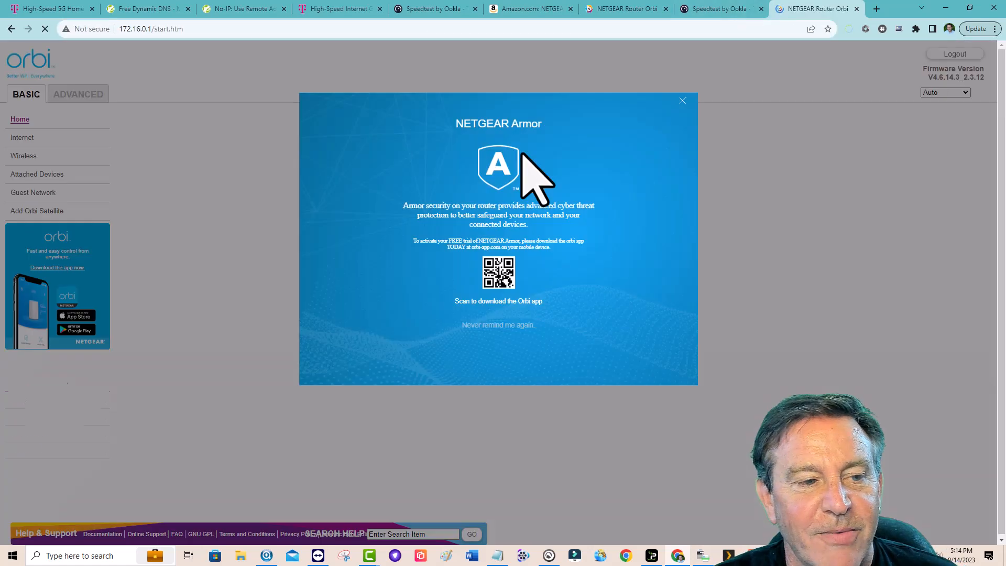
pyautogui.moveTo(281, 100)
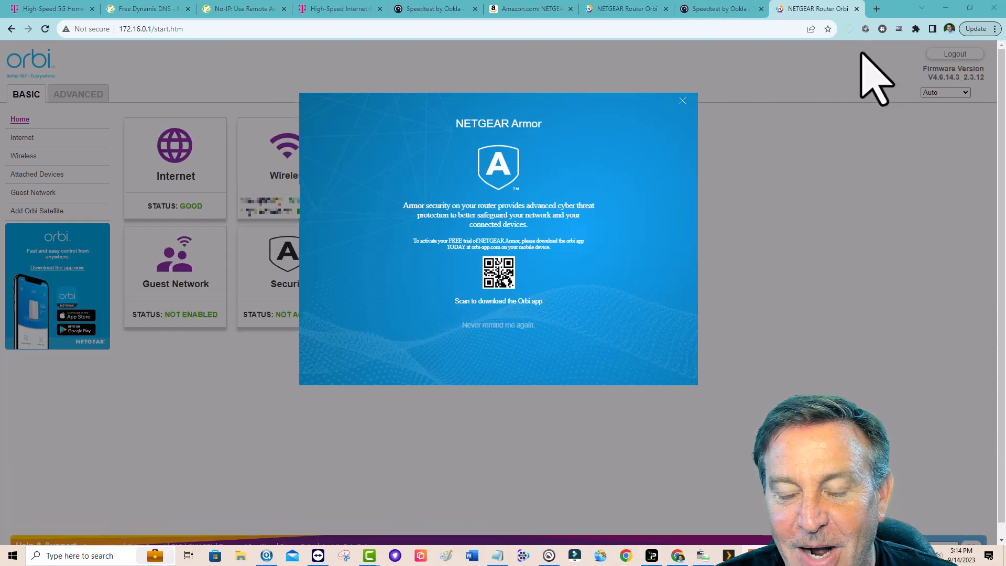
pyautogui.click(683, 101)
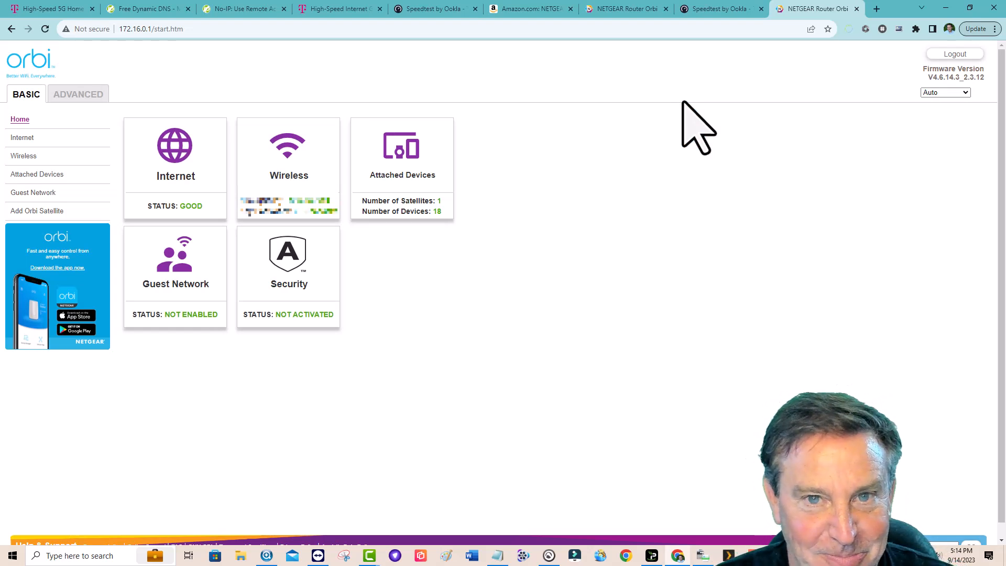
pyautogui.moveTo(388, 266)
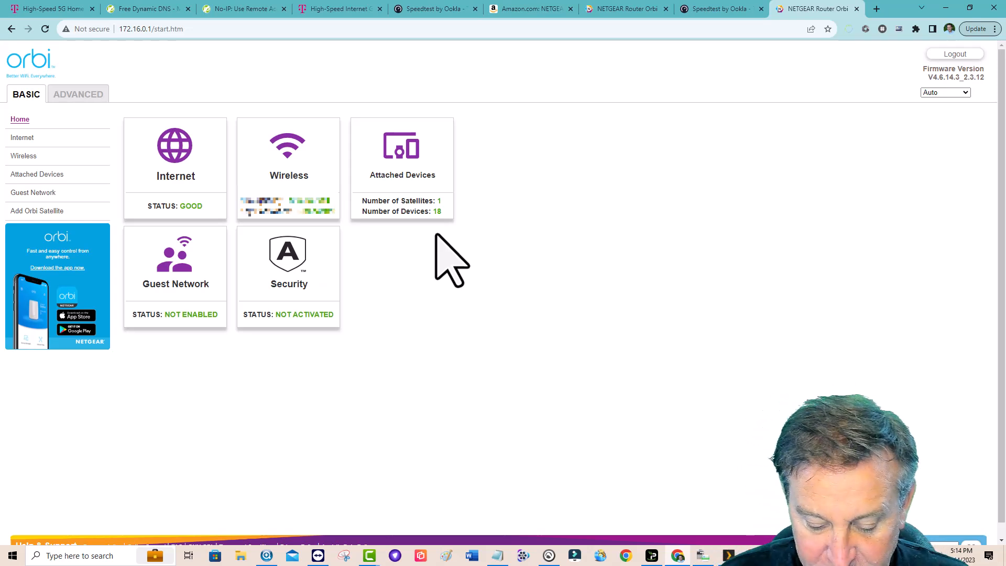
pyautogui.moveTo(79, 94)
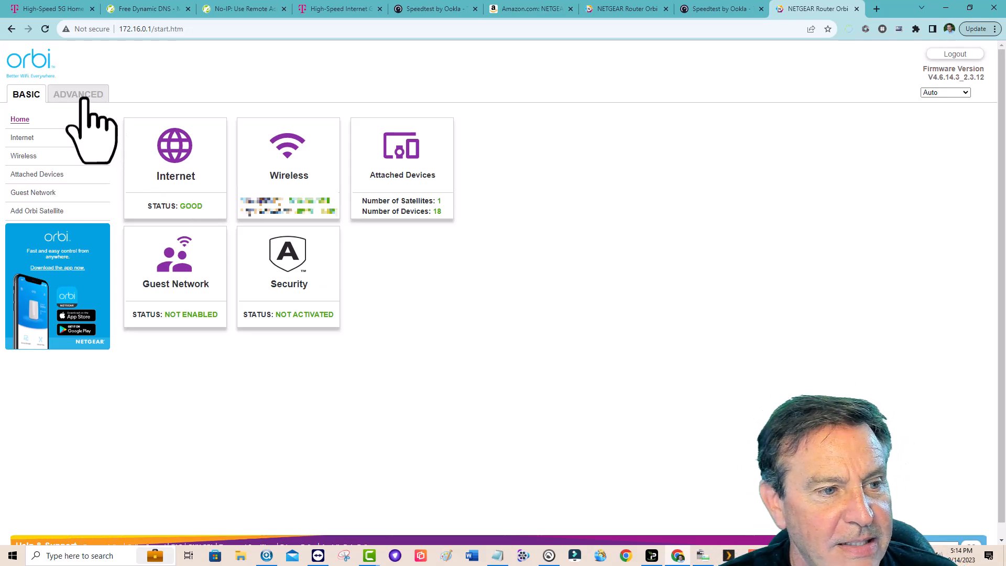
# Step: Show the advanced LAN Setup page with LAN IP 172.16.0.1 and its four address reservations
pyautogui.click(78, 94)
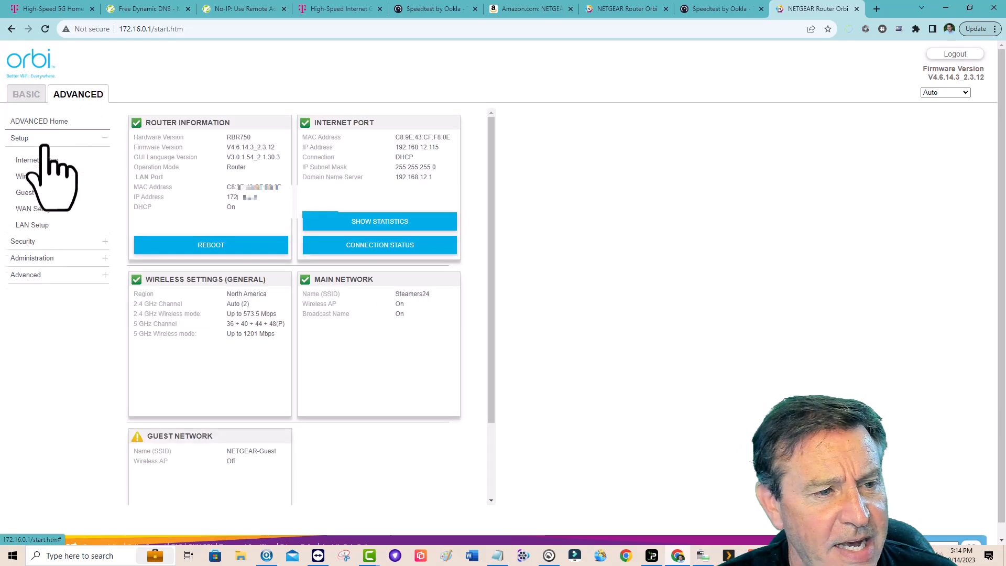
pyautogui.click(31, 225)
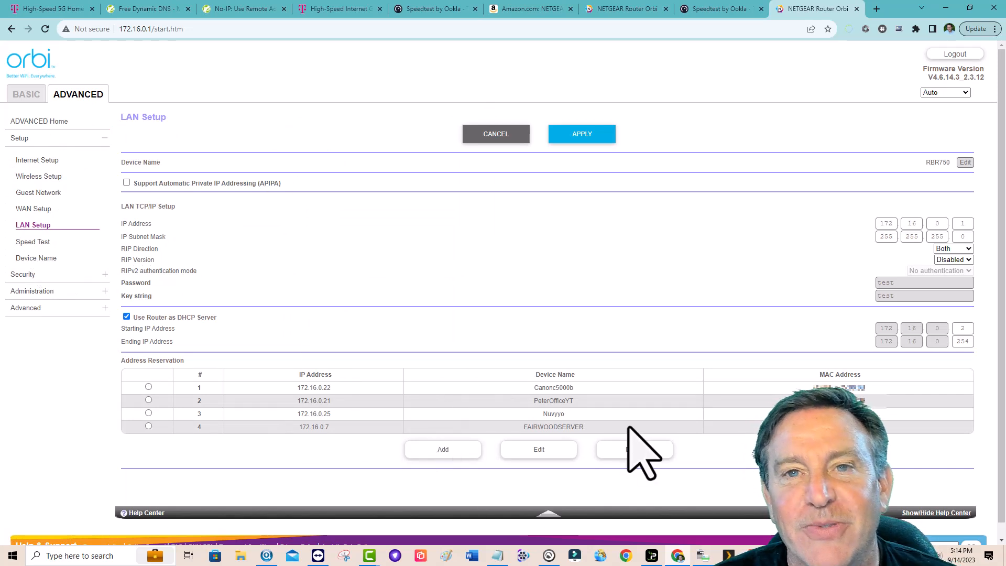
pyautogui.moveTo(600, 417)
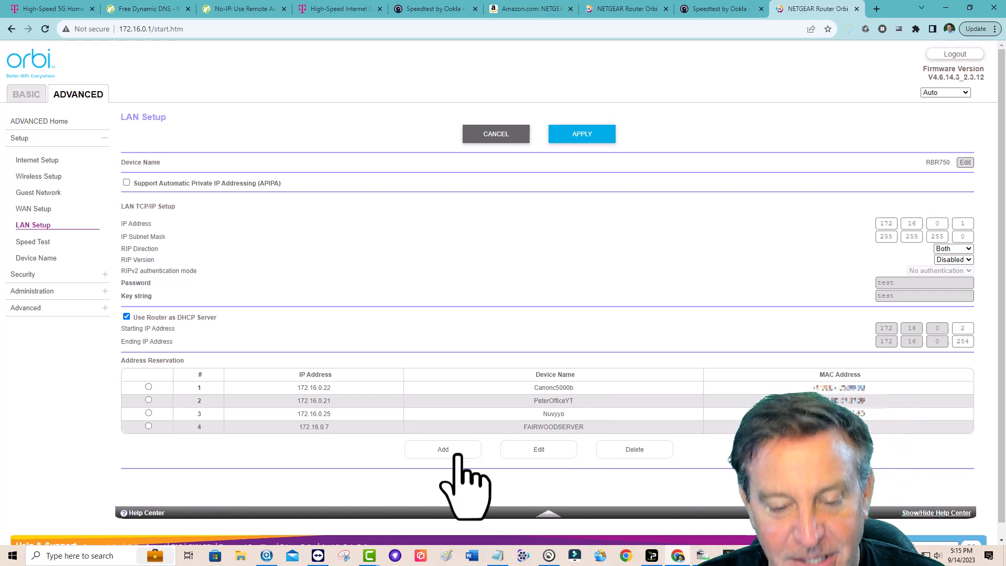
pyautogui.moveTo(475, 471)
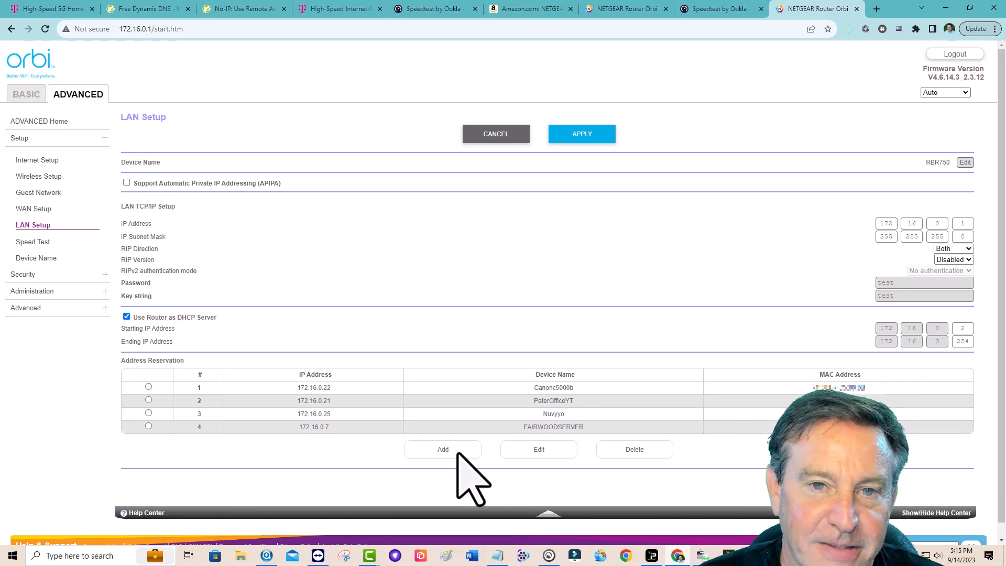
# Step: Start adding a new address reservation, listing the 15 connected devices
pyautogui.click(442, 450)
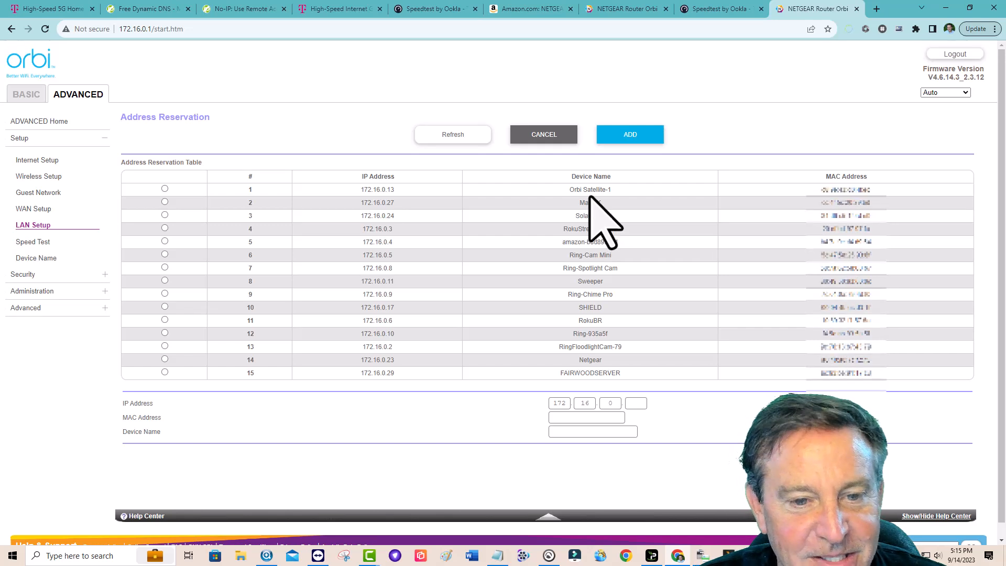
pyautogui.moveTo(556, 276)
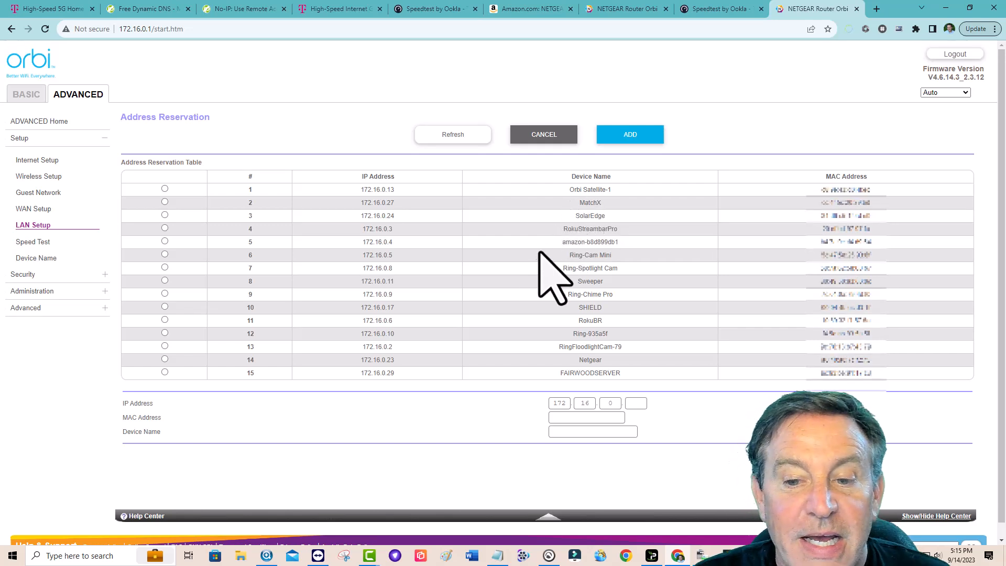
pyautogui.moveTo(539, 450)
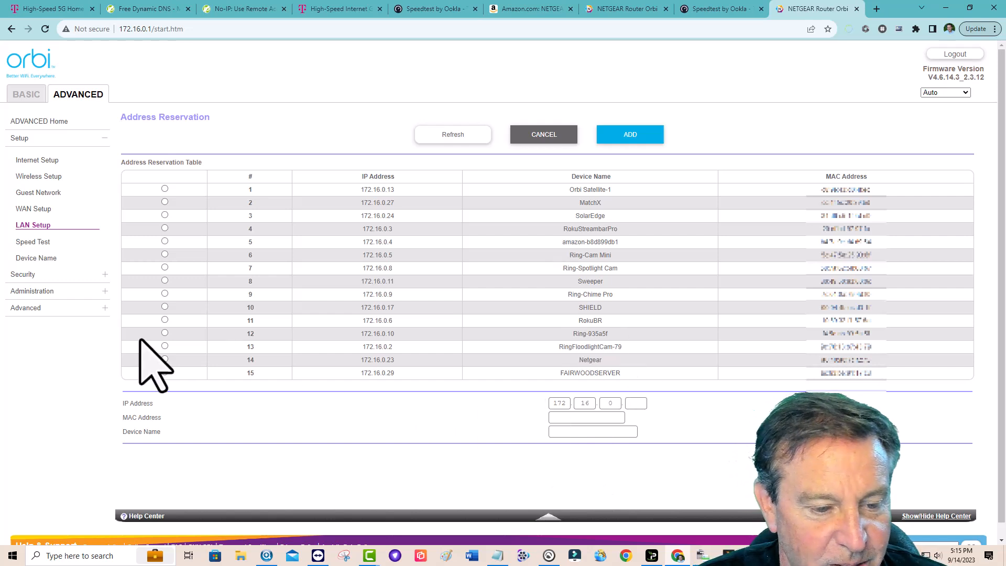
pyautogui.moveTo(170, 405)
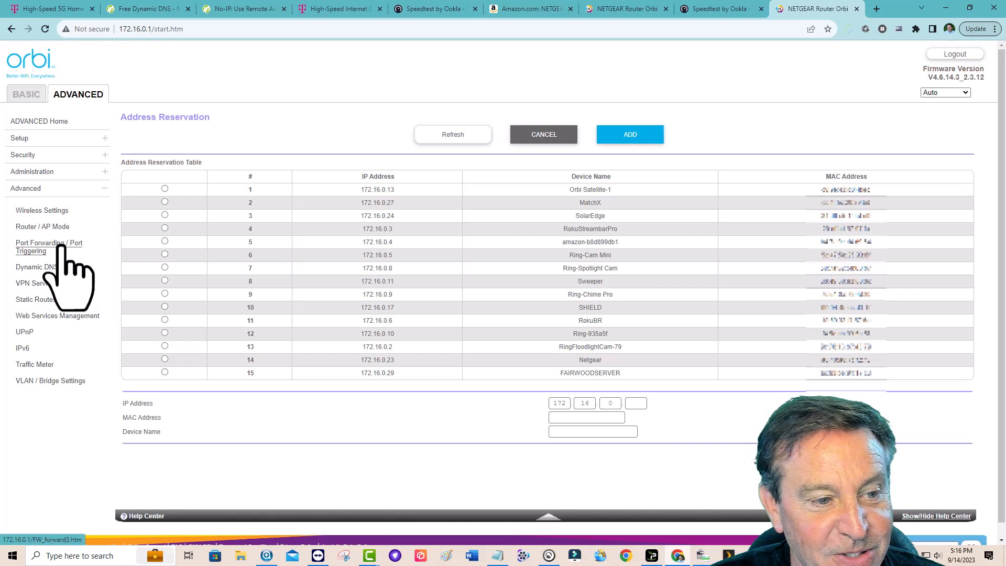
# Step: Confirm the Plex Server rule forwarding port 32400 to 172.16.0.7, then check the UPnP port map
pyautogui.click(49, 246)
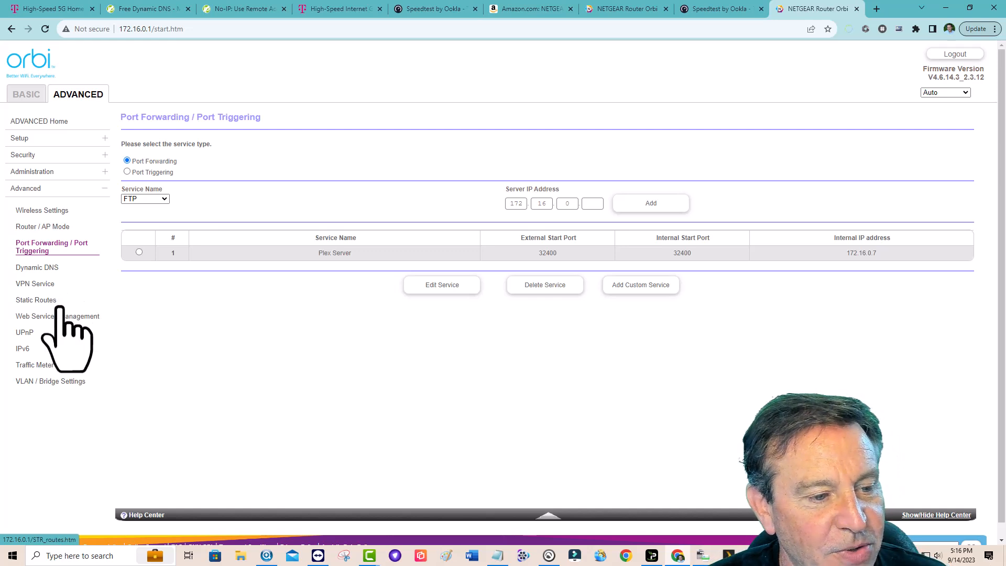
pyautogui.click(24, 332)
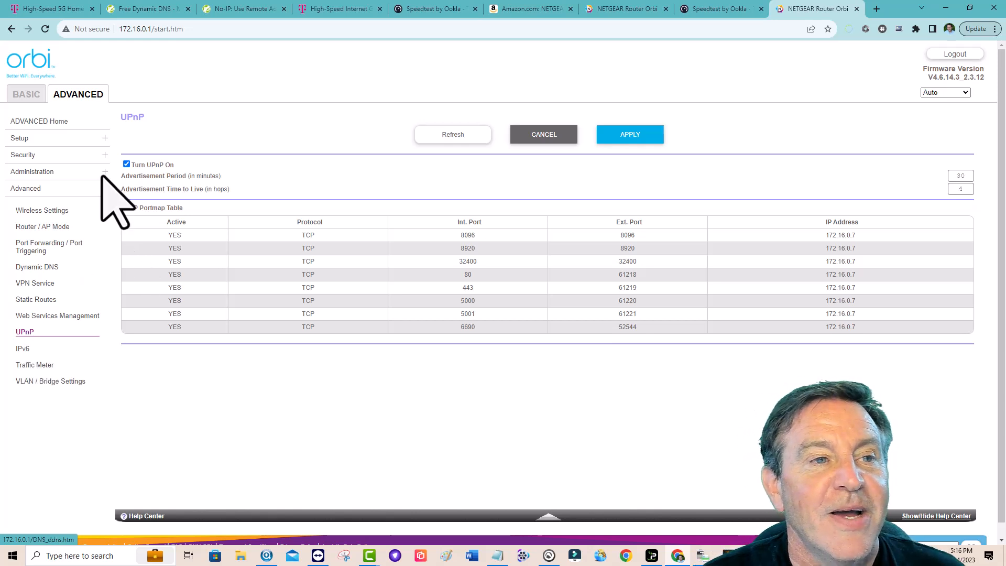
# Step: Return to the No-IP home page from the Orbi router admin
pyautogui.click(148, 9)
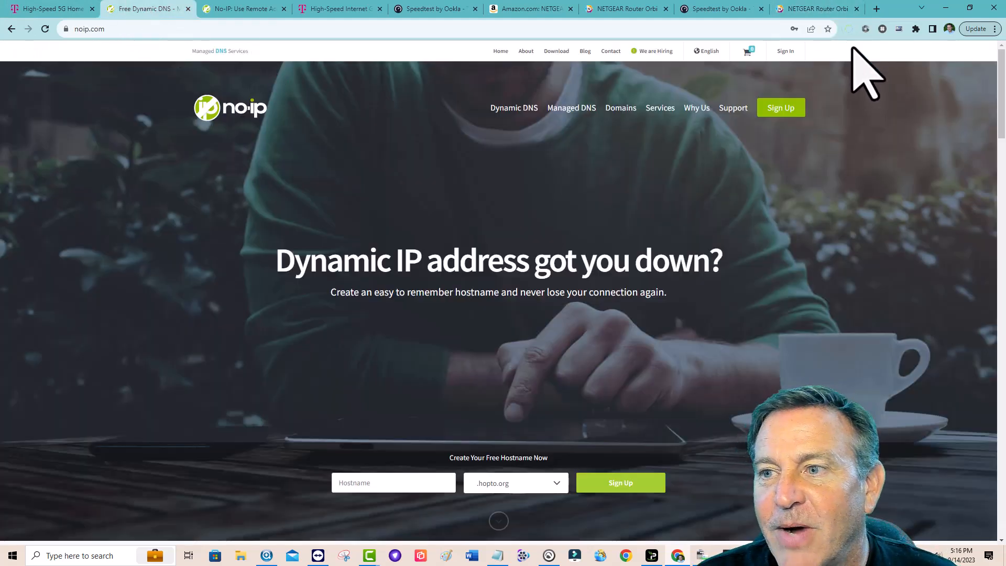
pyautogui.moveTo(863, 209)
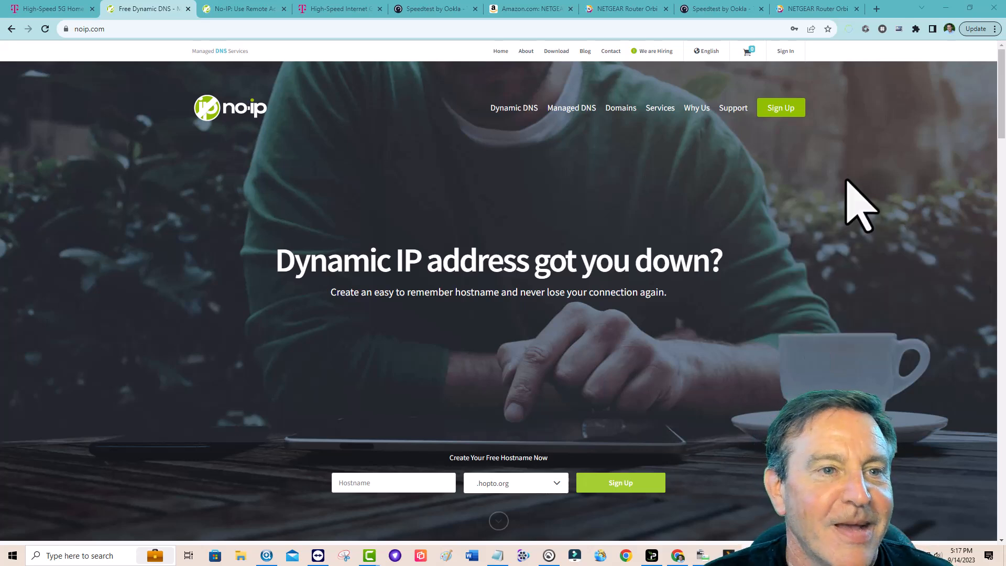
pyautogui.moveTo(255, 71)
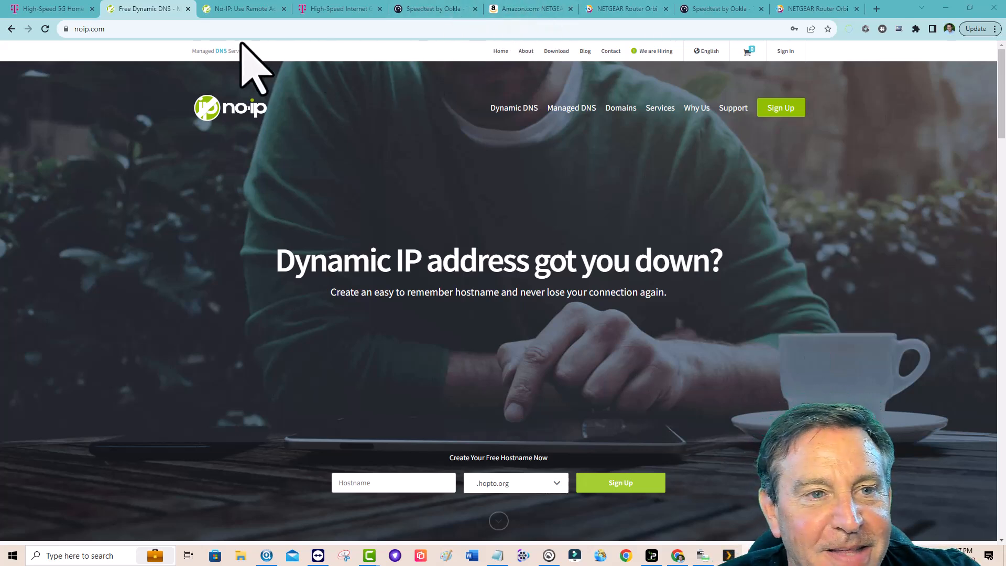
pyautogui.moveTo(779, 107)
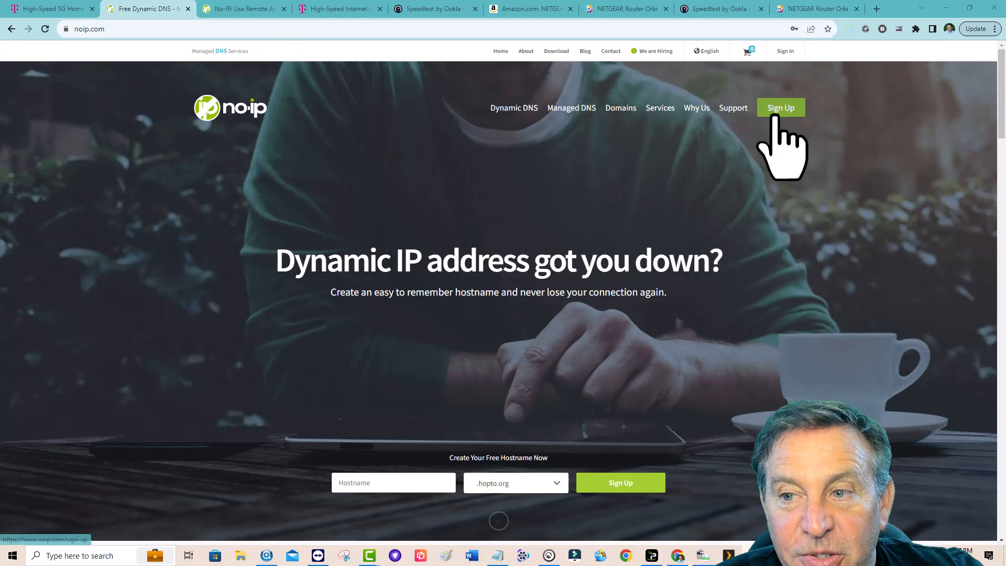
pyautogui.click(780, 107)
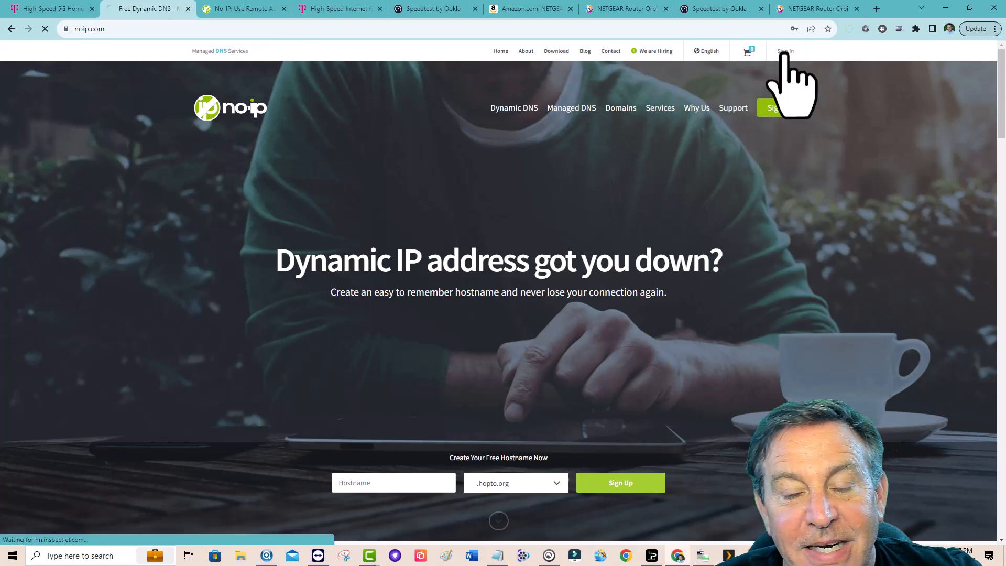
# Step: Log in to No-IP to see the one ddns.net hostname in use, then return to the Orbi admin
pyautogui.click(785, 51)
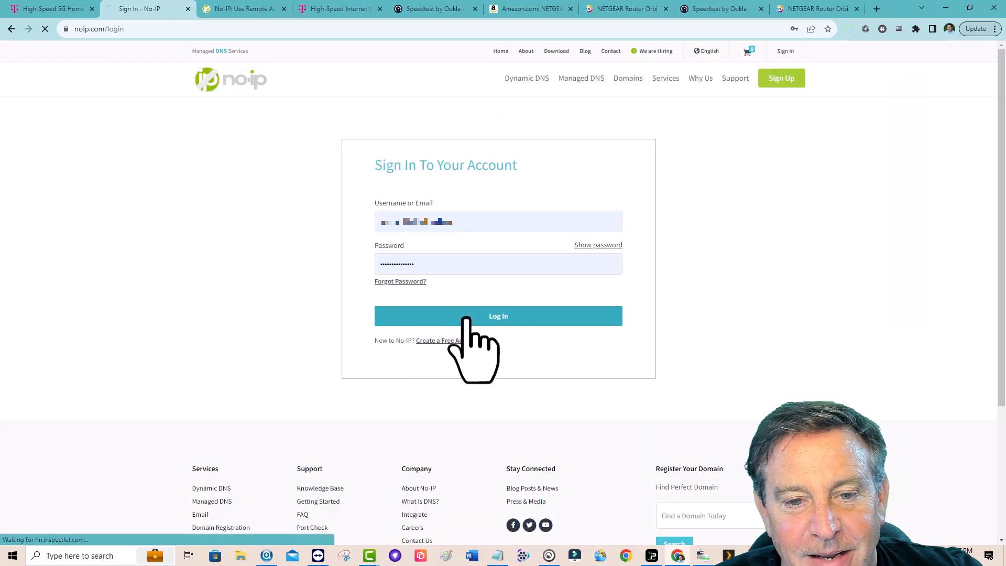
pyautogui.click(498, 315)
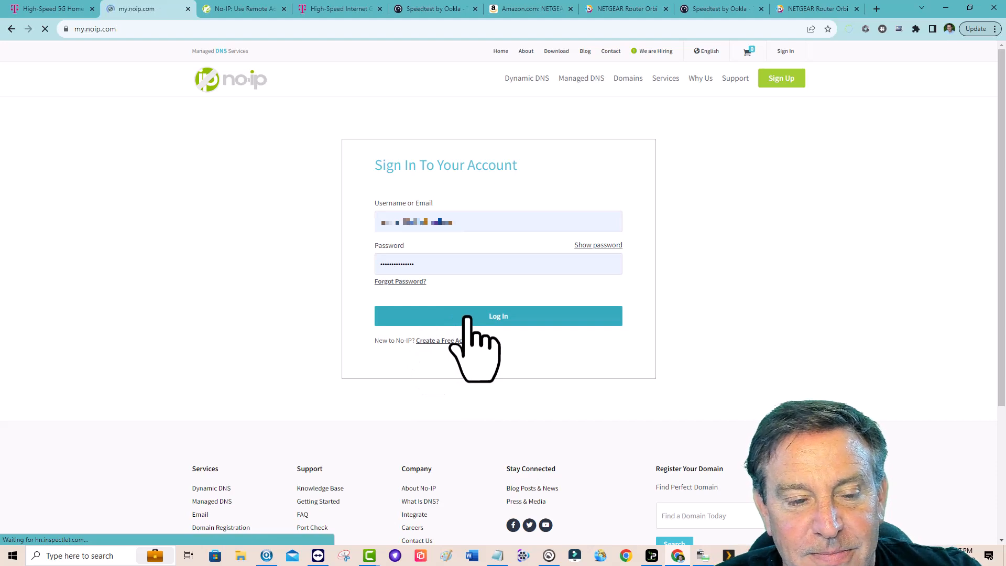
pyautogui.click(498, 315)
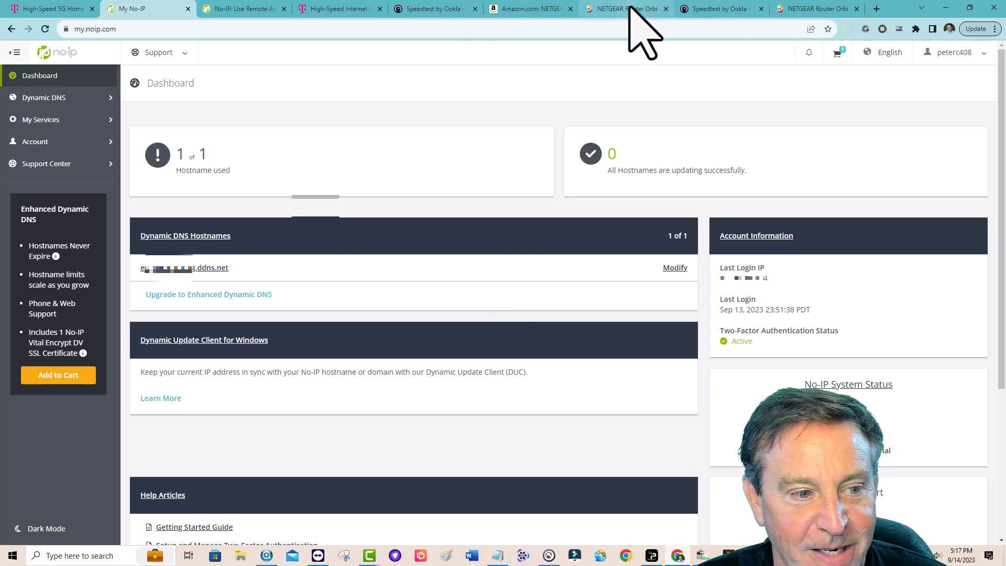
pyautogui.click(625, 9)
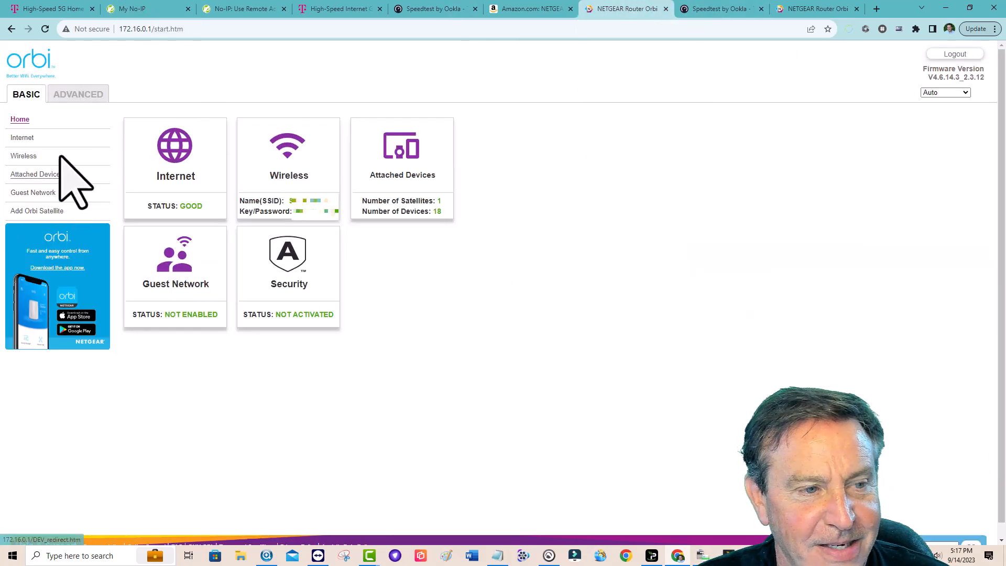
# Step: Show the Dynamic DNS page with No-IP enabled, its ddns.net hostname, user name and password filled in
pyautogui.click(77, 95)
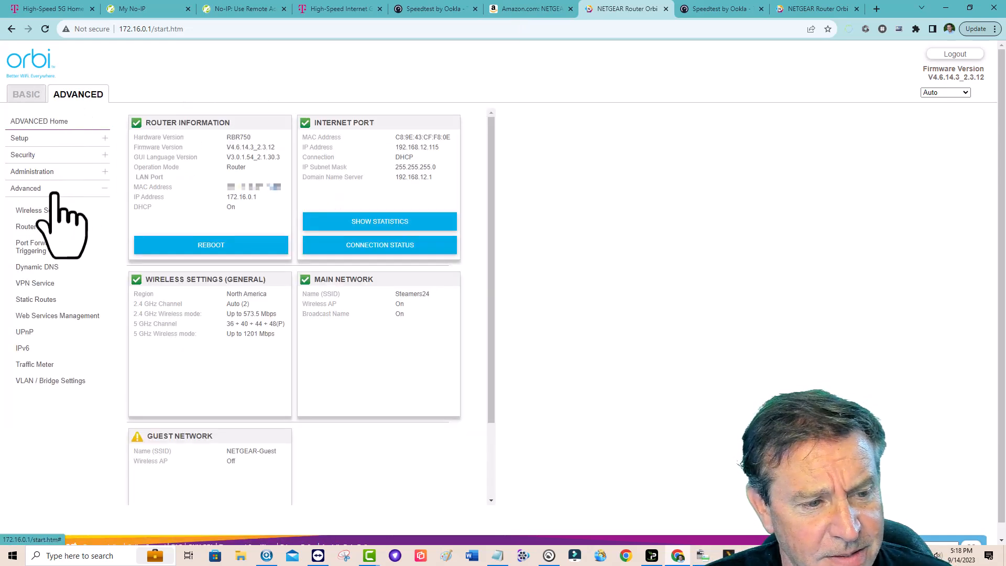
pyautogui.click(37, 267)
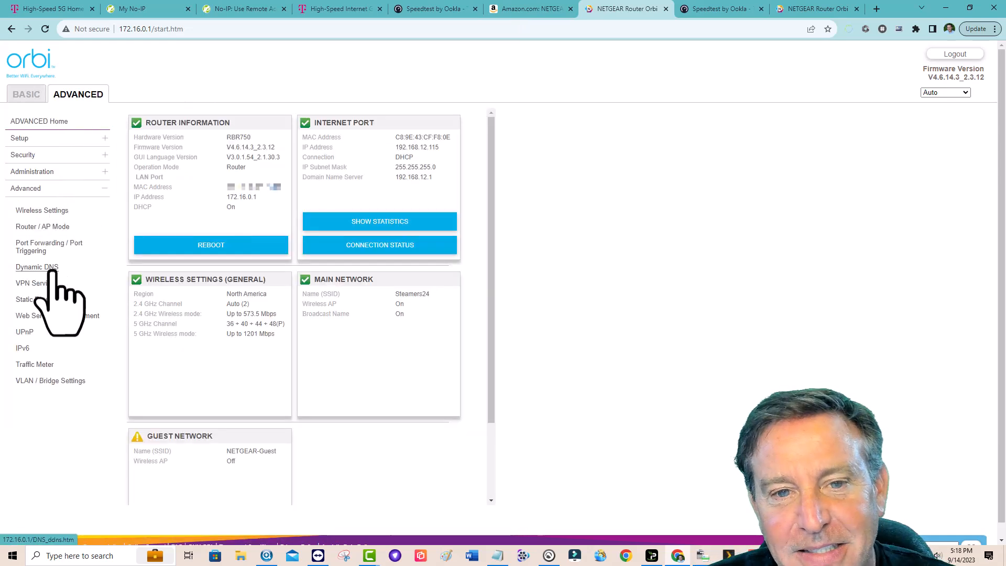
pyautogui.click(37, 268)
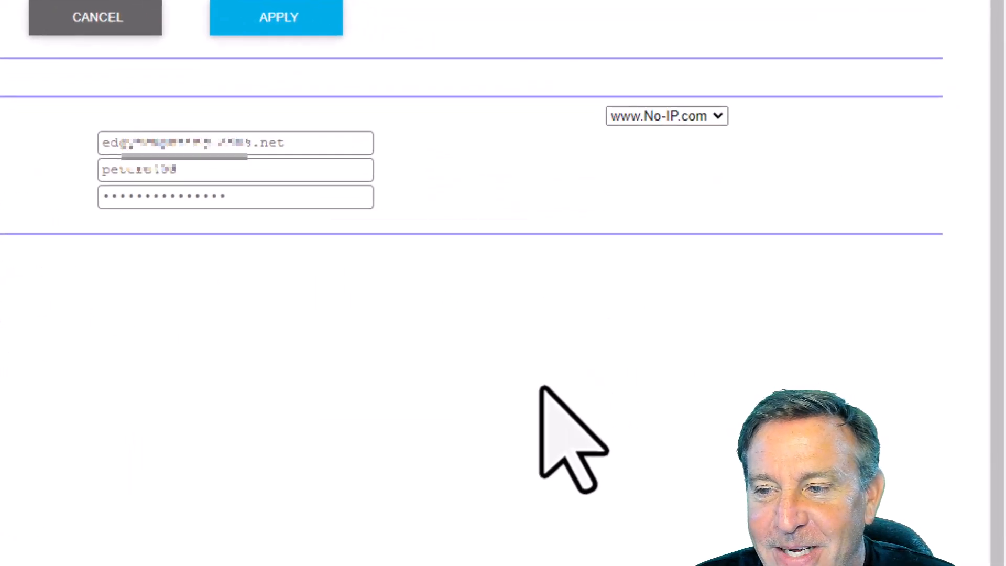
pyautogui.click(666, 115)
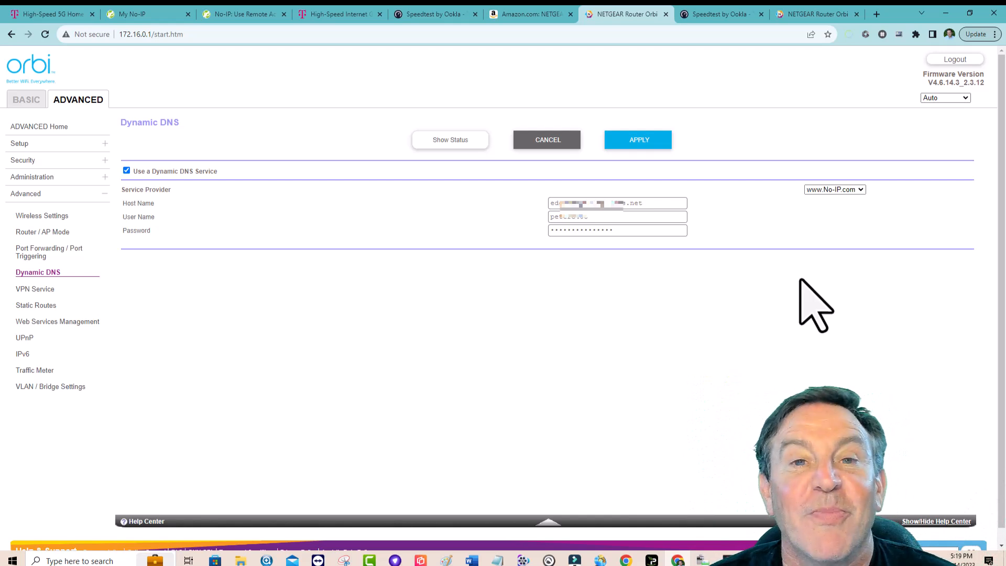
pyautogui.moveTo(937, 154)
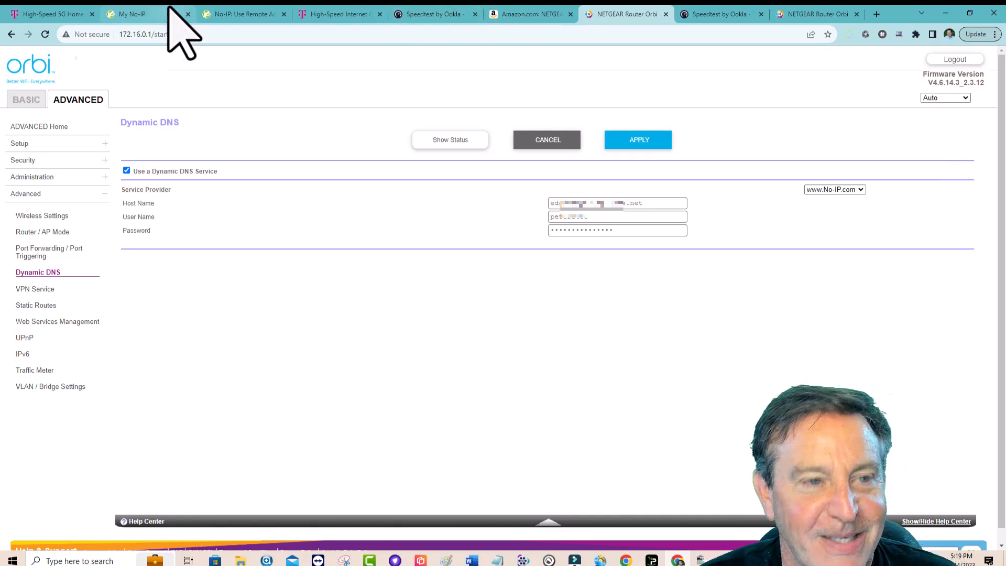
# Step: Launch No-IP's Device Configuration Assistant from the Dynamic DNS sidebar menu
pyautogui.click(134, 14)
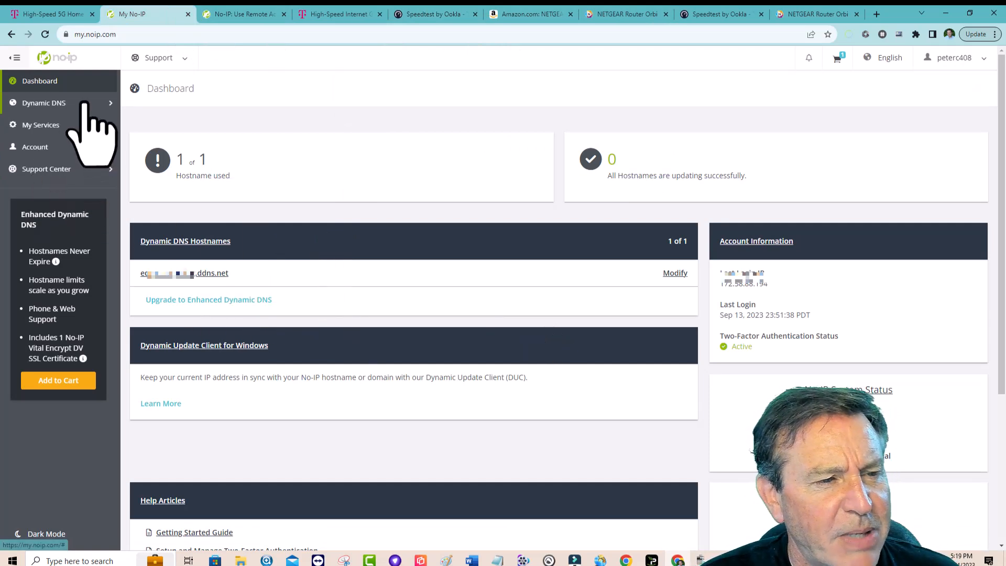
pyautogui.click(44, 103)
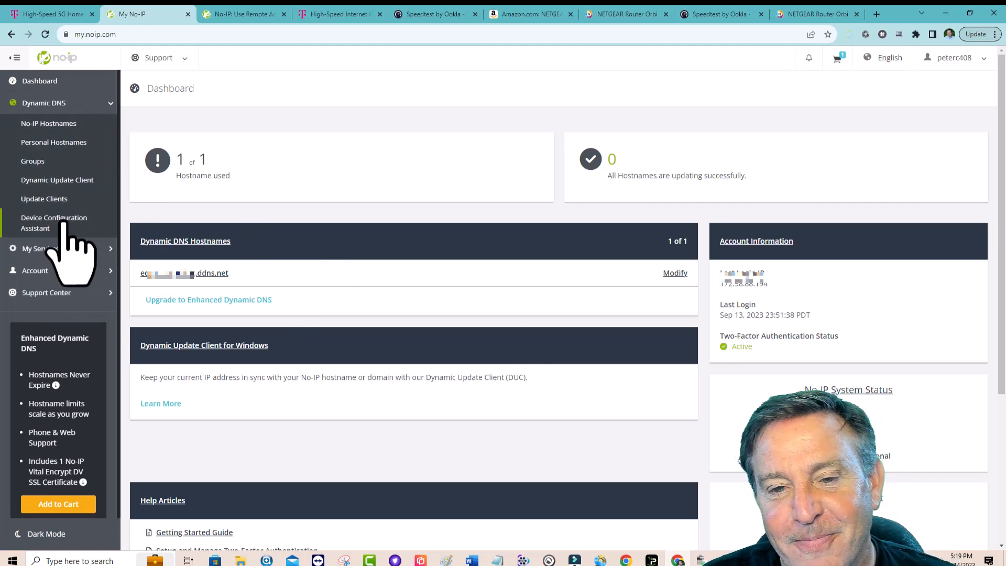
pyautogui.click(53, 222)
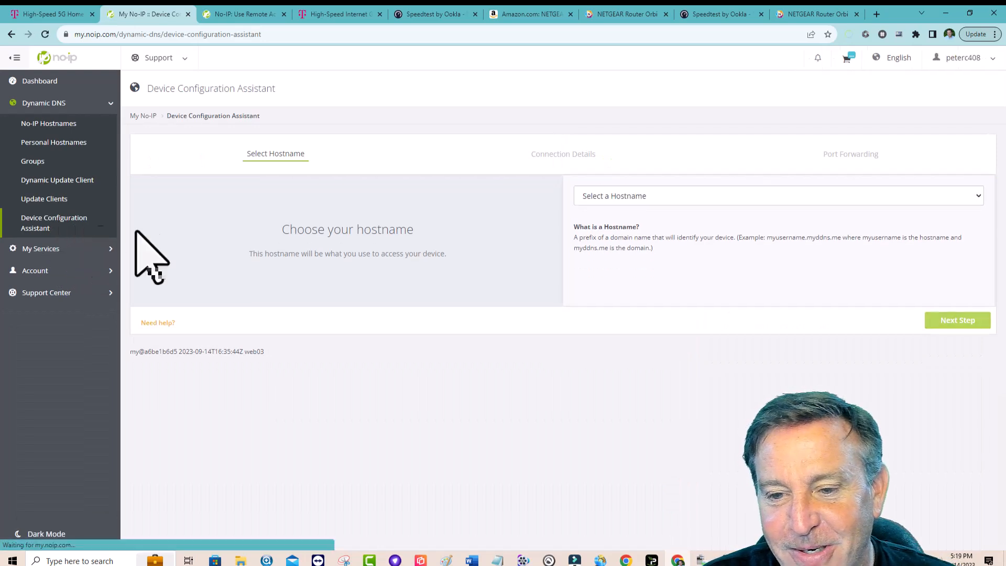
# Step: Pick hostname edgycomputing.ddns.net, then enter Netgear as router brand and start typing 'Foscam FI80' as device
pyautogui.click(777, 196)
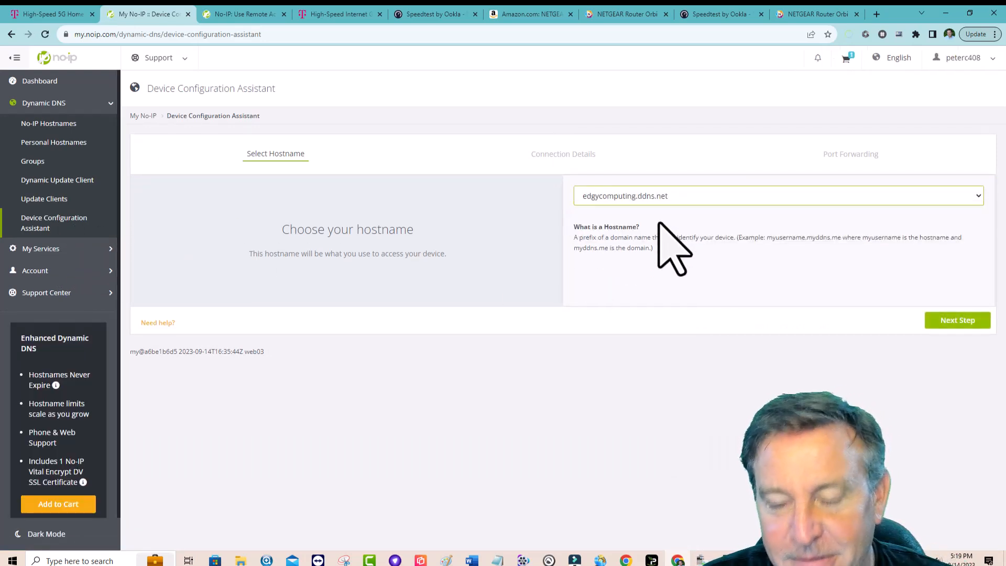
pyautogui.click(957, 321)
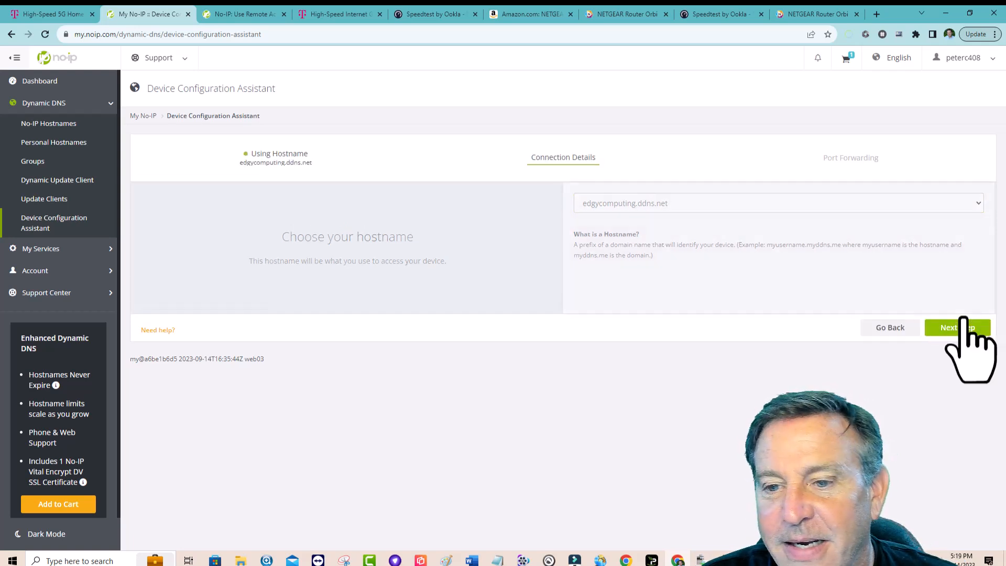
pyautogui.click(957, 327)
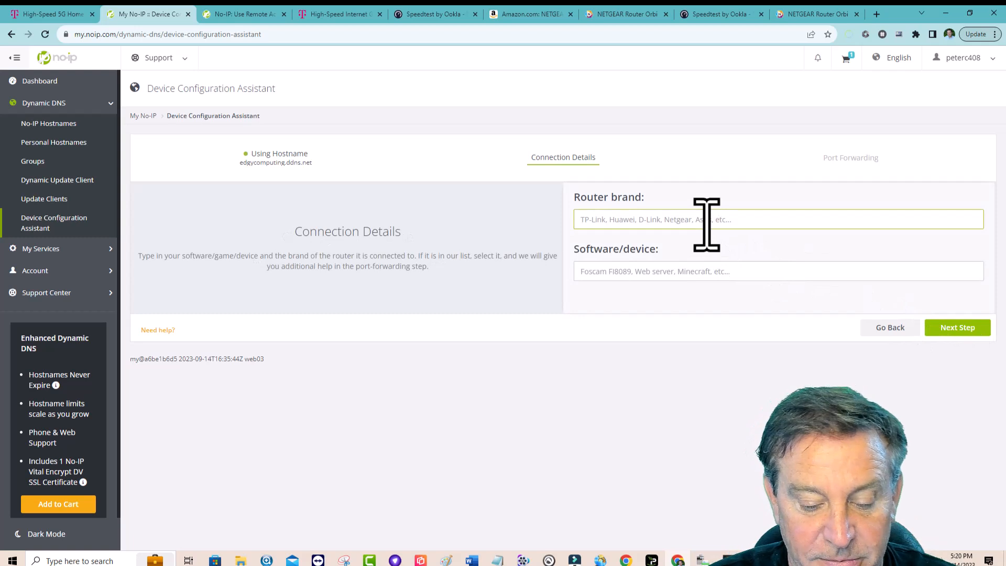
pyautogui.write('net')
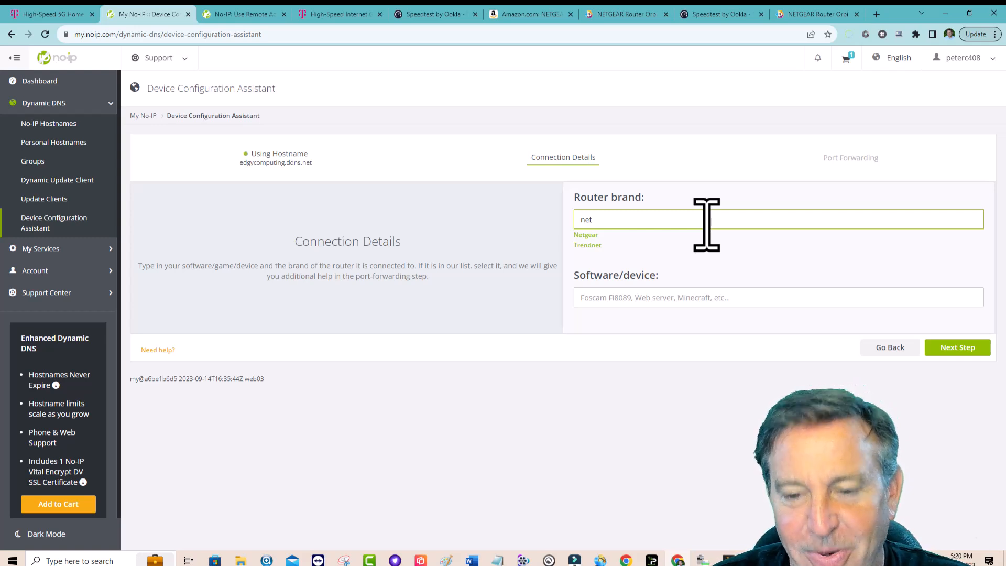
pyautogui.click(585, 234)
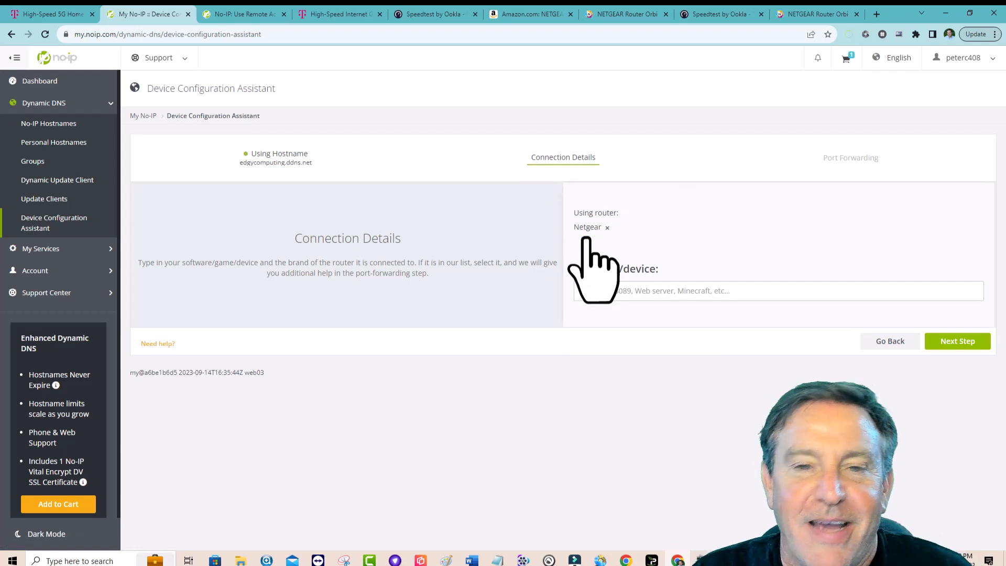
pyautogui.write('Foscam FI80')
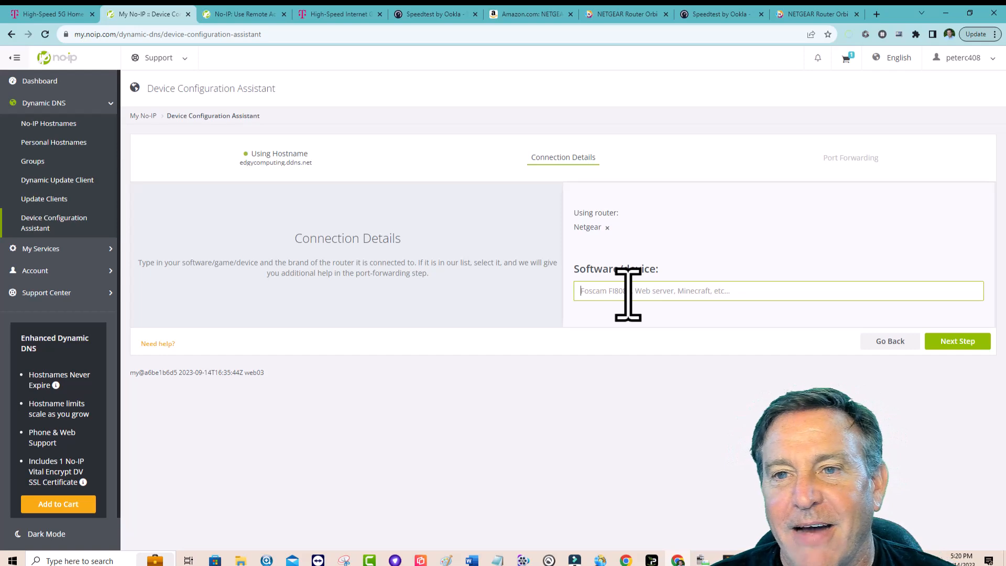
pyautogui.click(626, 13)
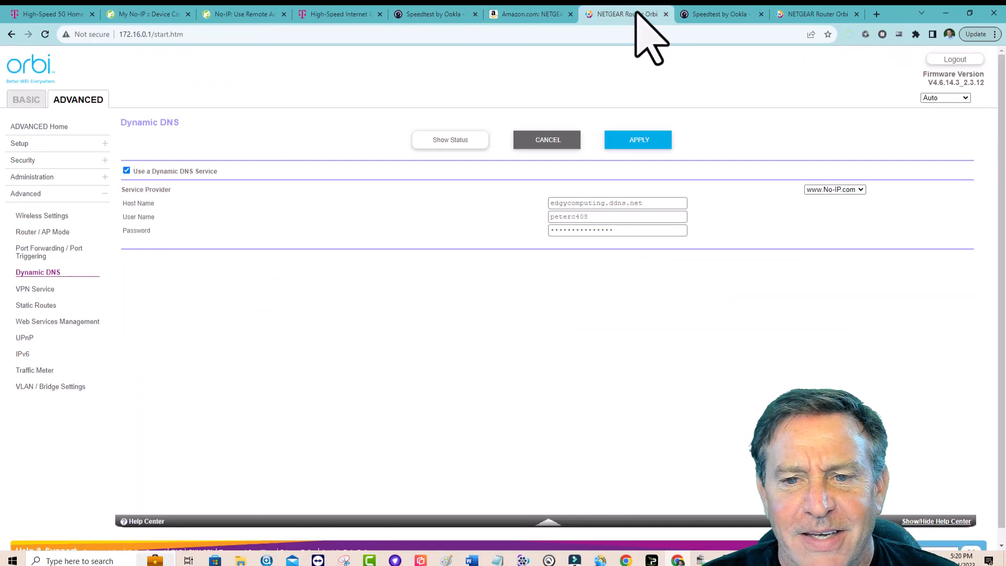
pyautogui.click(528, 14)
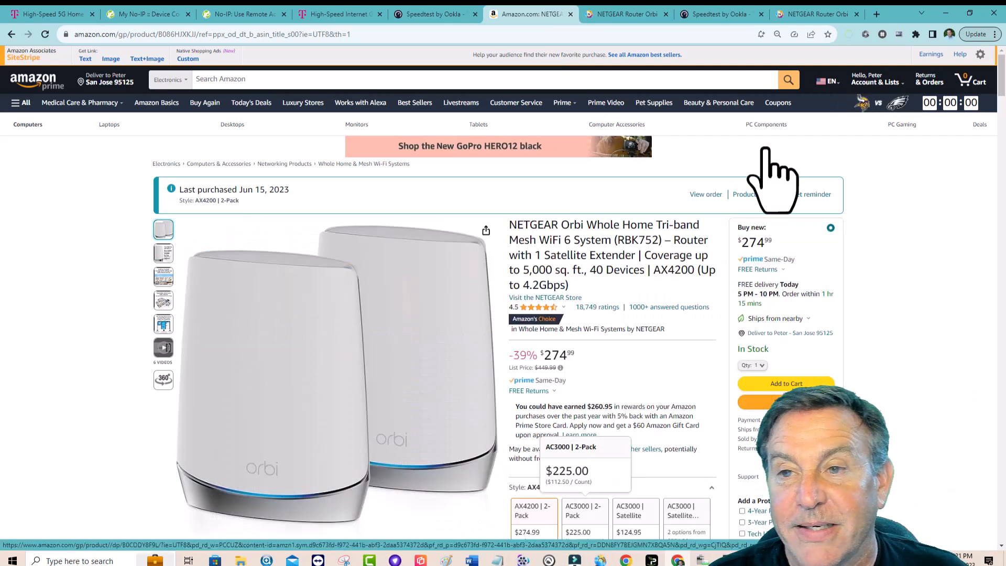
pyautogui.click(148, 14)
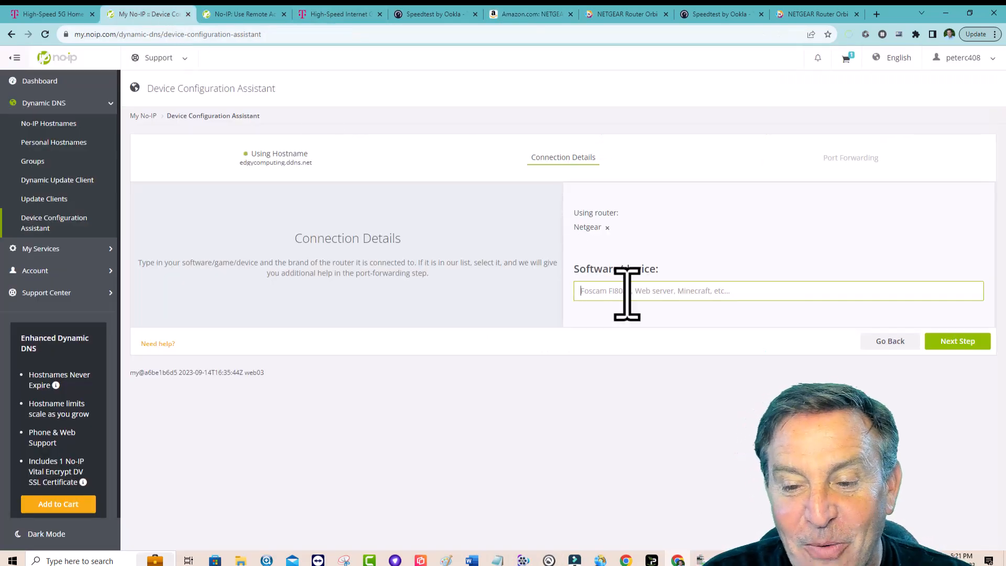
# Step: Search the device list for 'plex' then 'play' and choose Ultra Street Fighter IV - PlayStation 3
pyautogui.write('p')
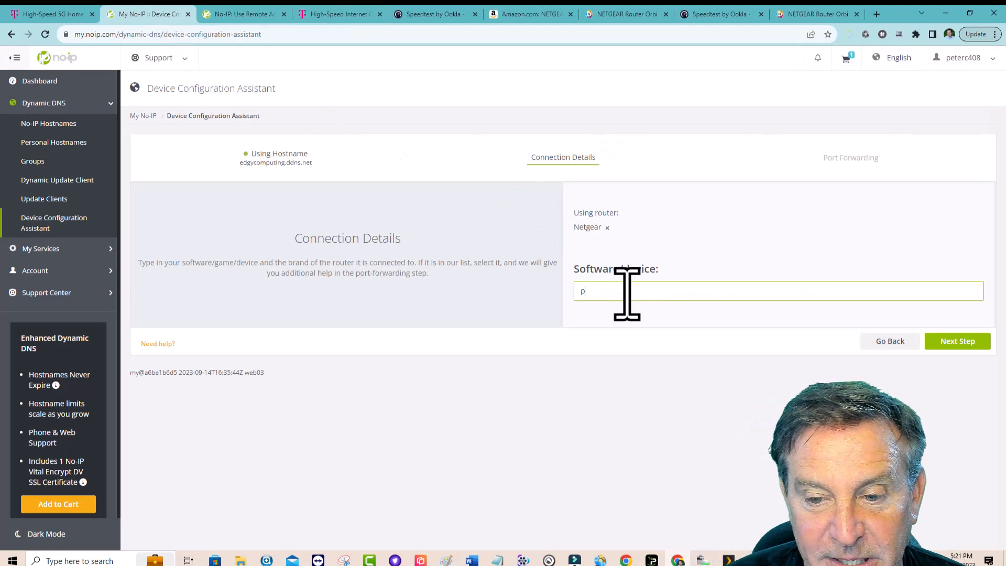
pyautogui.write('lex')
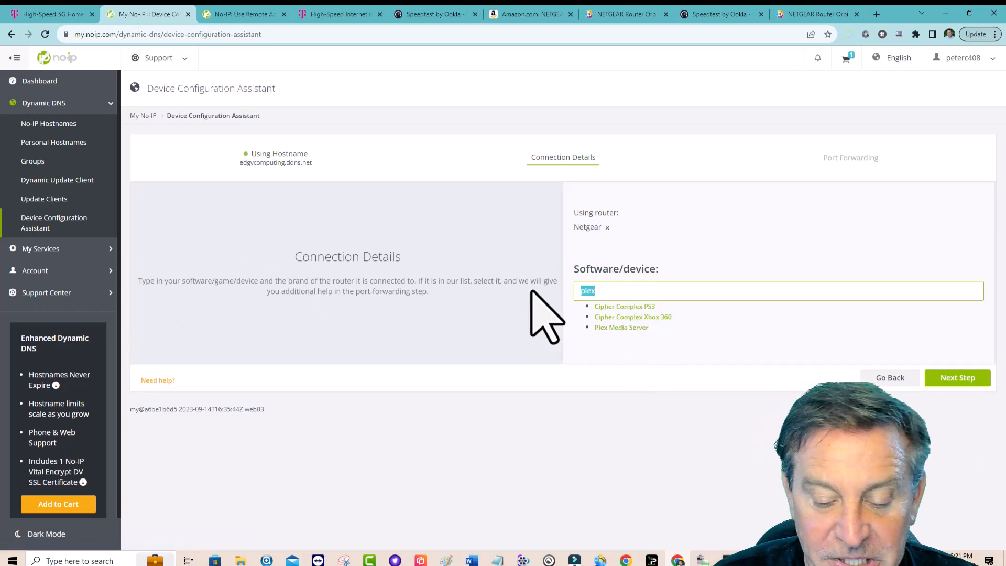
pyautogui.write('playsta')
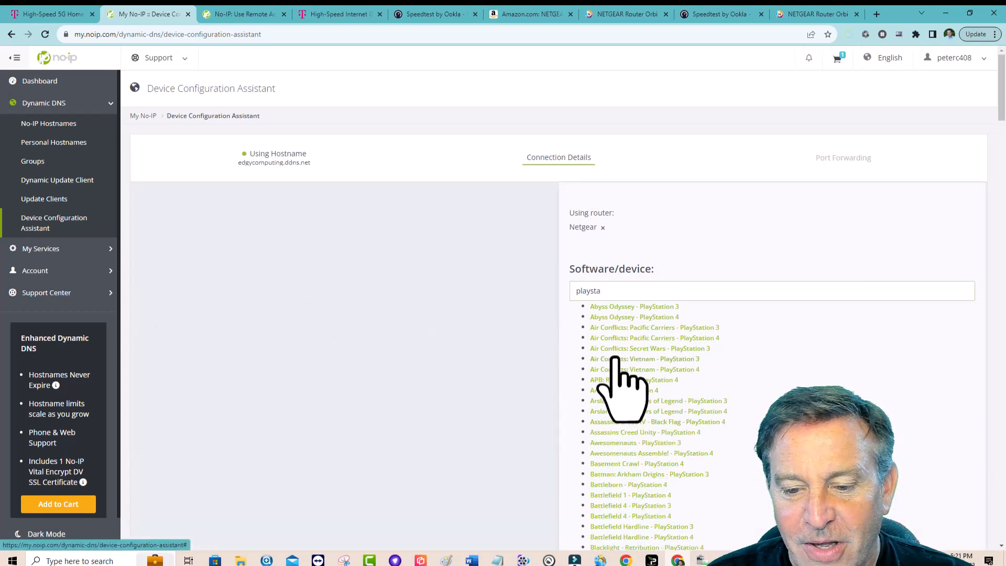
pyautogui.scroll(-3)
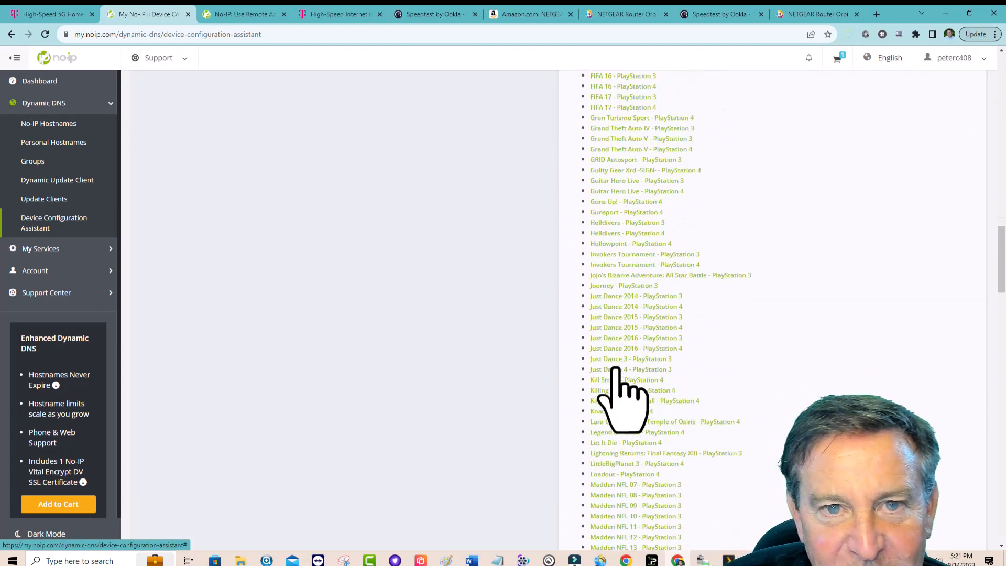
pyautogui.scroll(-3)
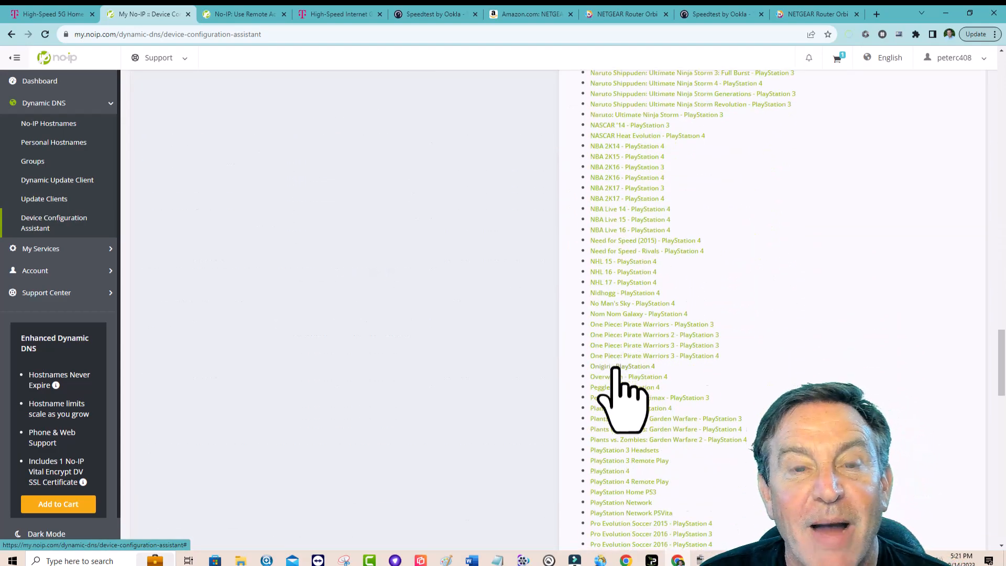
pyautogui.scroll(-3)
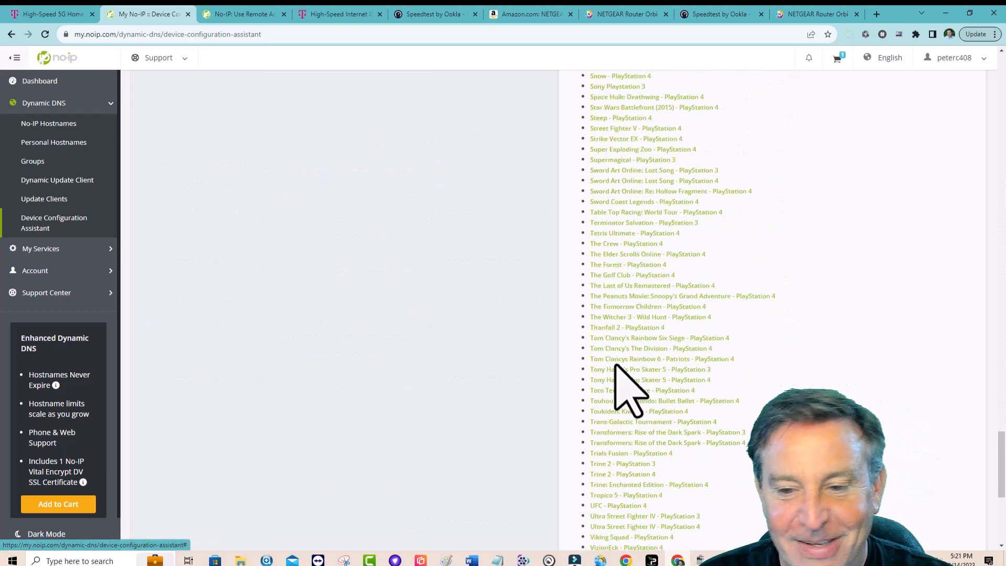
pyautogui.scroll(-3)
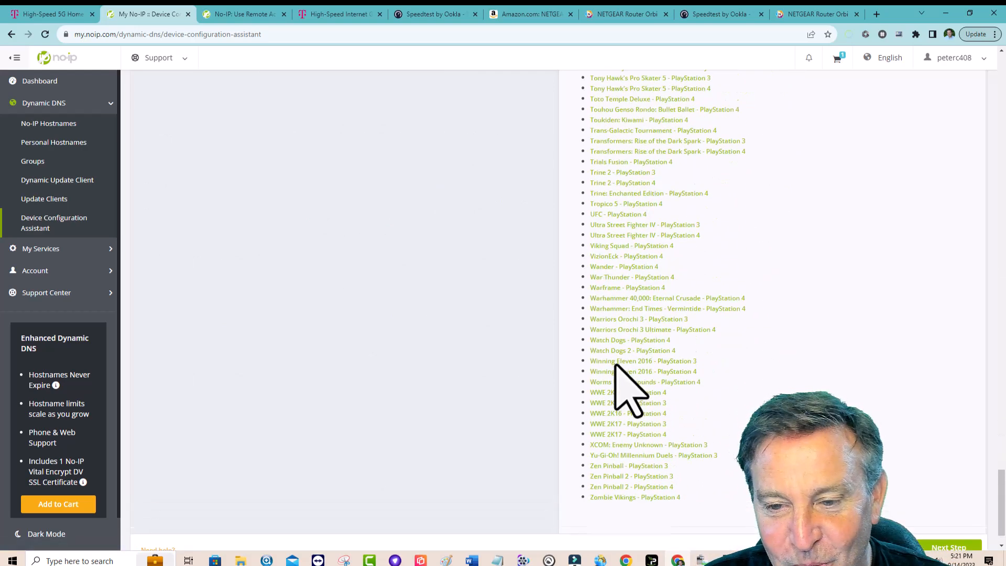
pyautogui.scroll(-3)
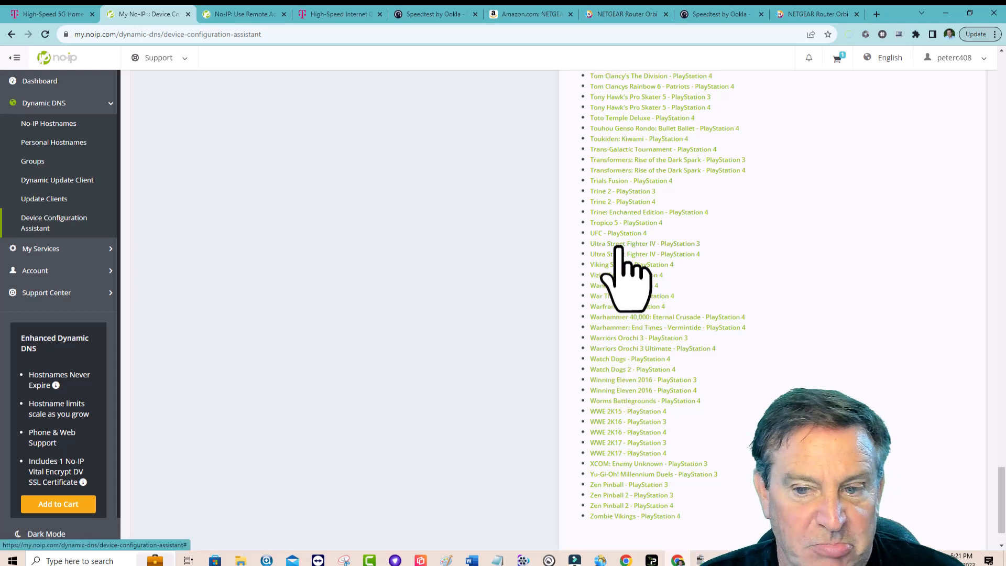
pyautogui.click(645, 243)
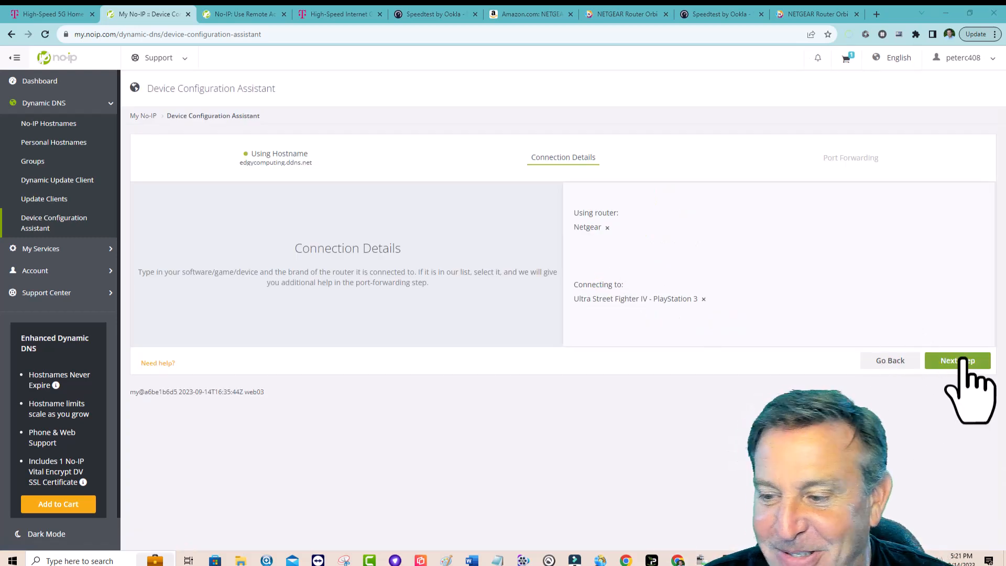
# Step: Answer No to an always-running computer and Yes to router login, reaching the port forwarding page
pyautogui.click(957, 359)
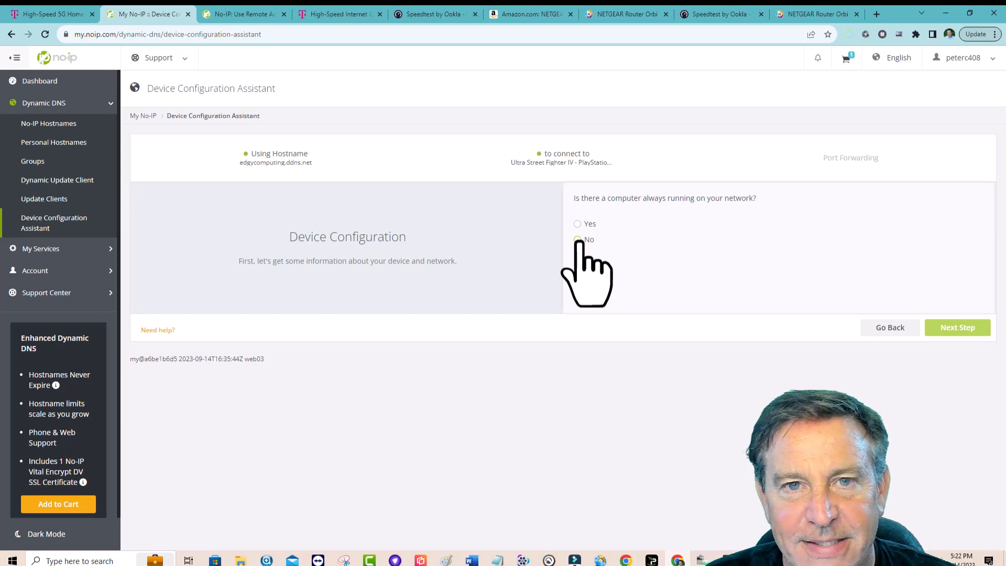
pyautogui.click(578, 239)
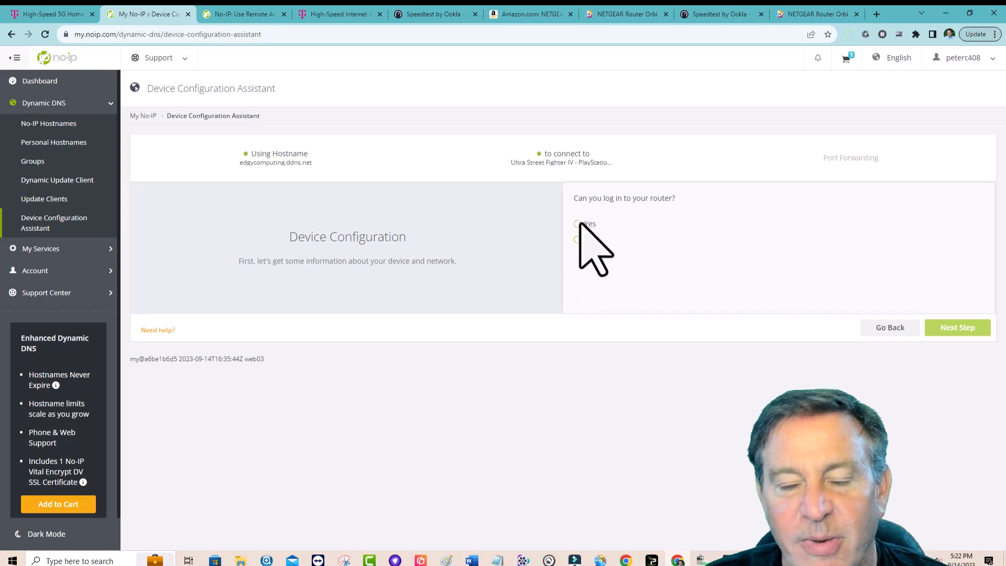
pyautogui.click(577, 224)
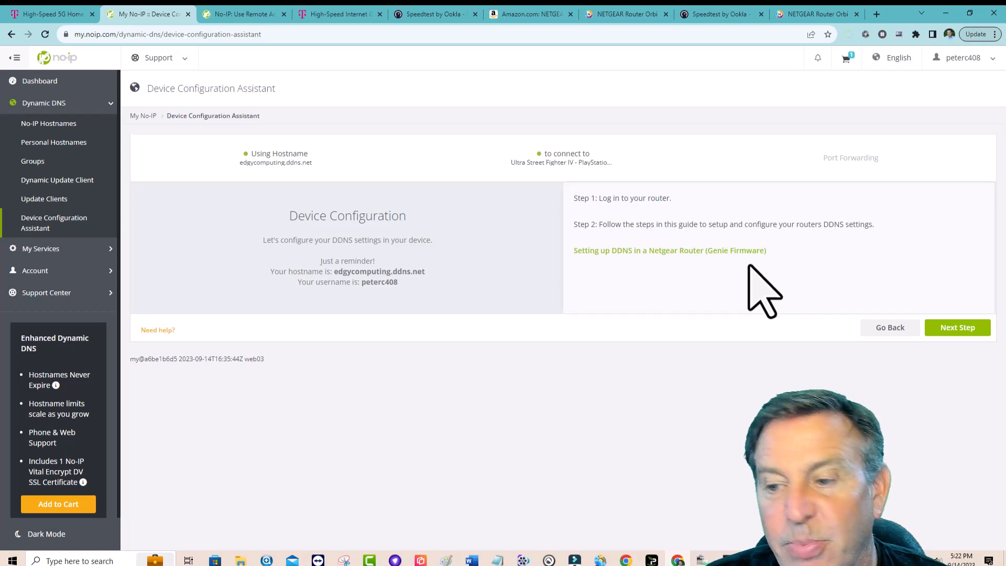
pyautogui.click(957, 327)
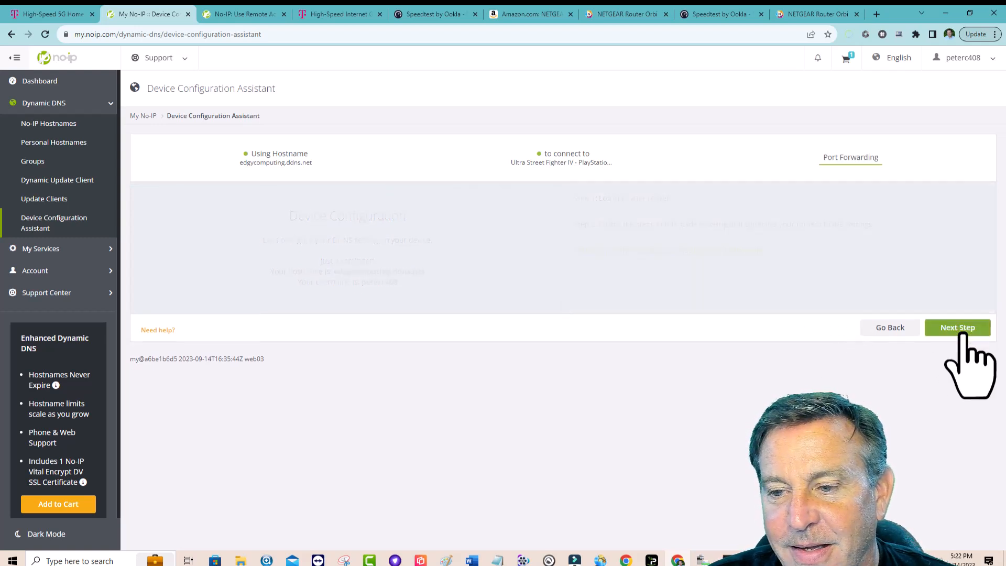
pyautogui.click(957, 327)
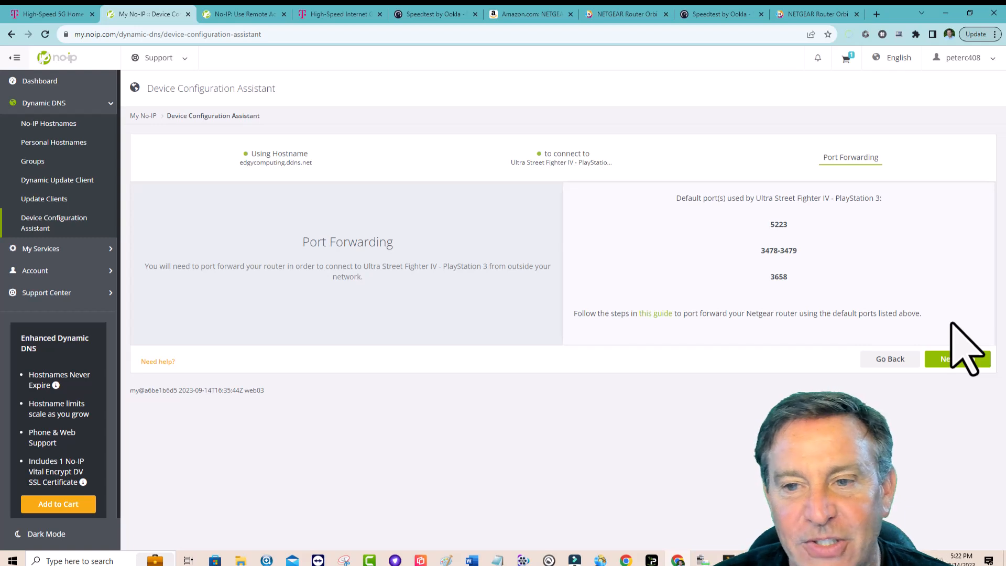
pyautogui.moveTo(892, 385)
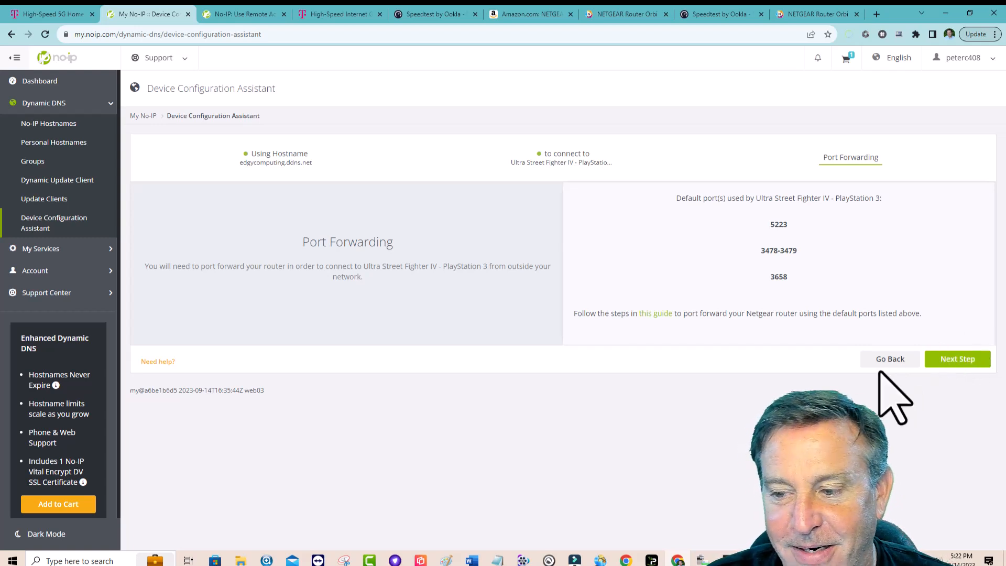
# Step: Go back, switch the device to Plex Media Server, confirm router login and reach the DDNS instructions
pyautogui.click(890, 358)
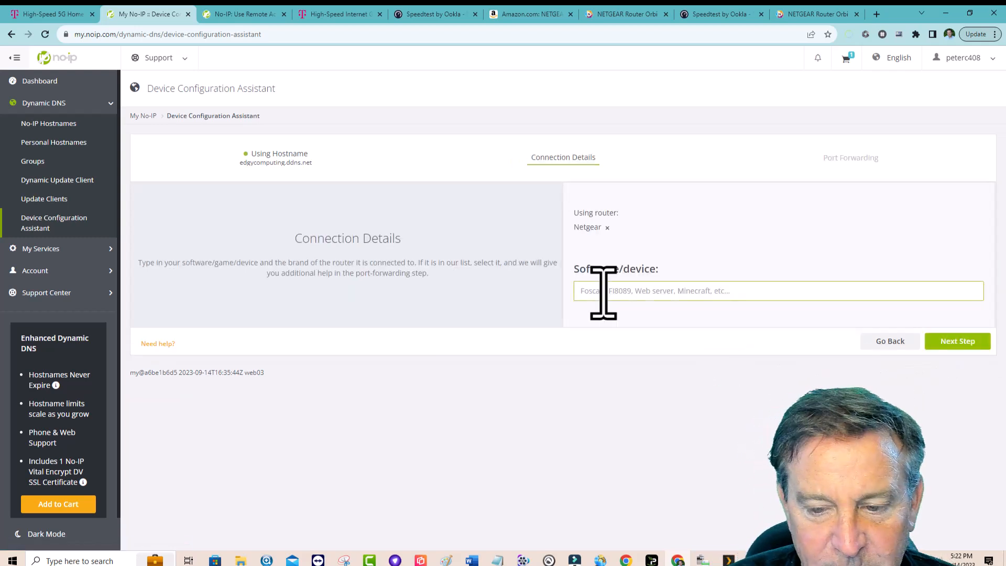
pyautogui.write('plex')
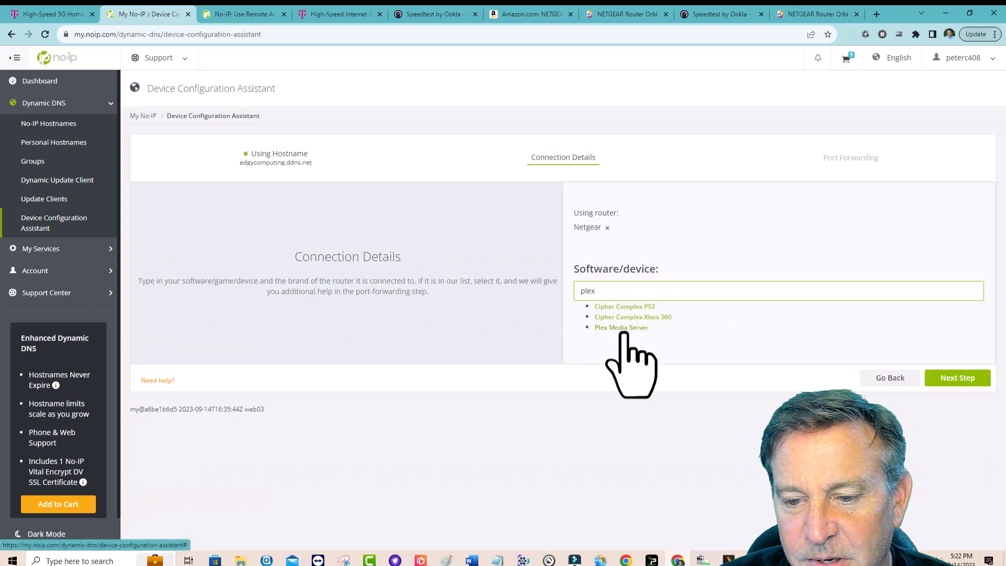
pyautogui.click(622, 327)
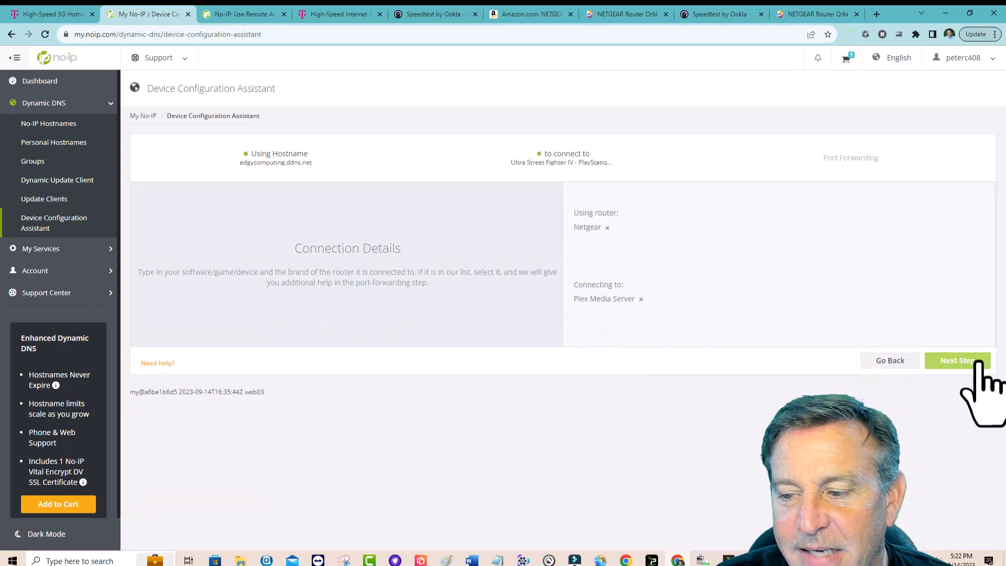
pyautogui.click(957, 359)
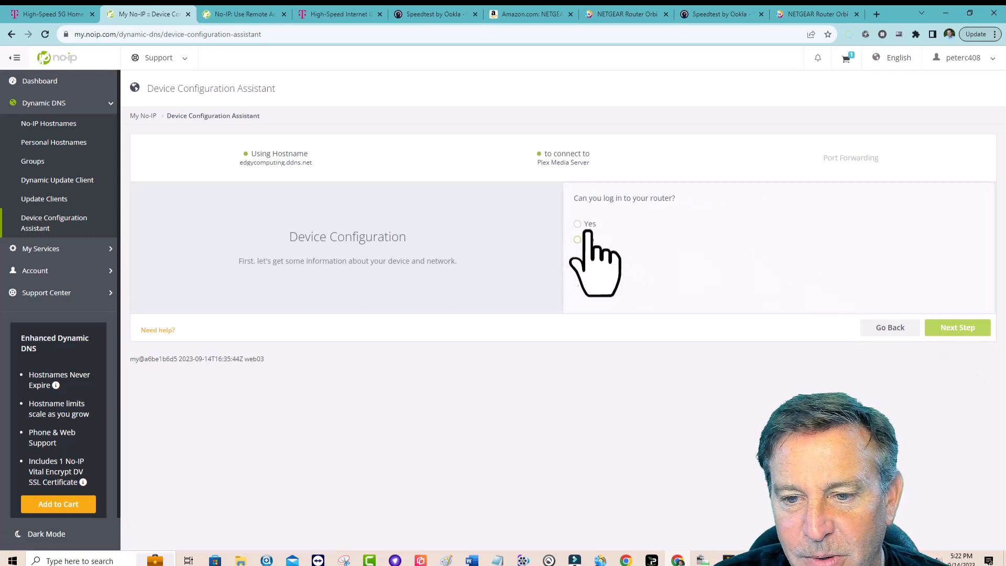
pyautogui.click(578, 223)
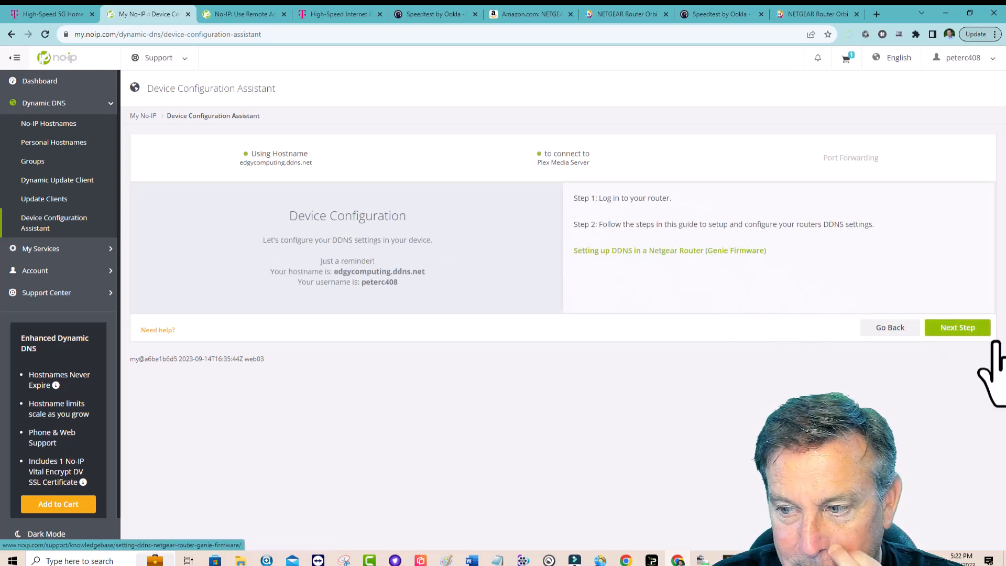
pyautogui.click(957, 327)
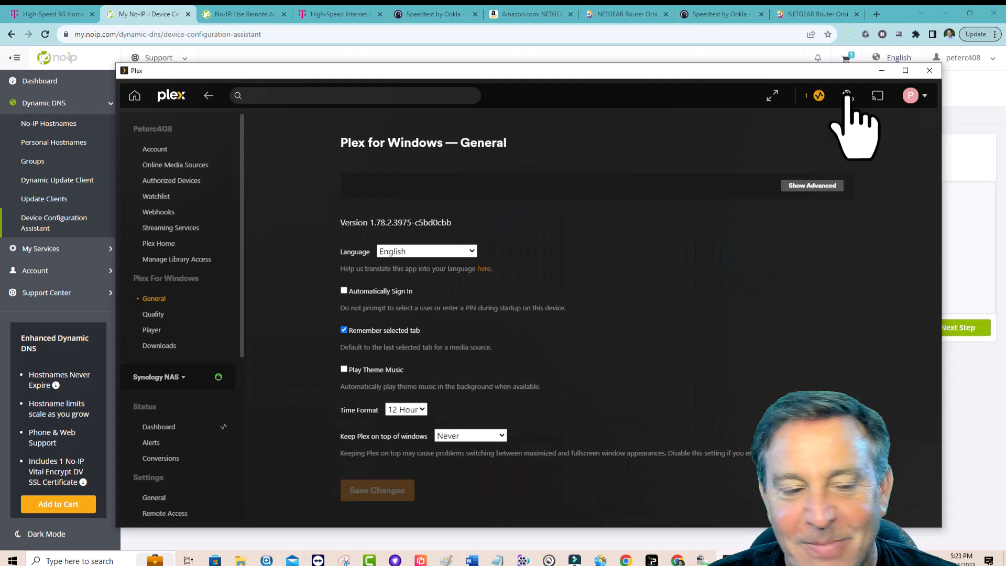
pyautogui.moveTo(248, 453)
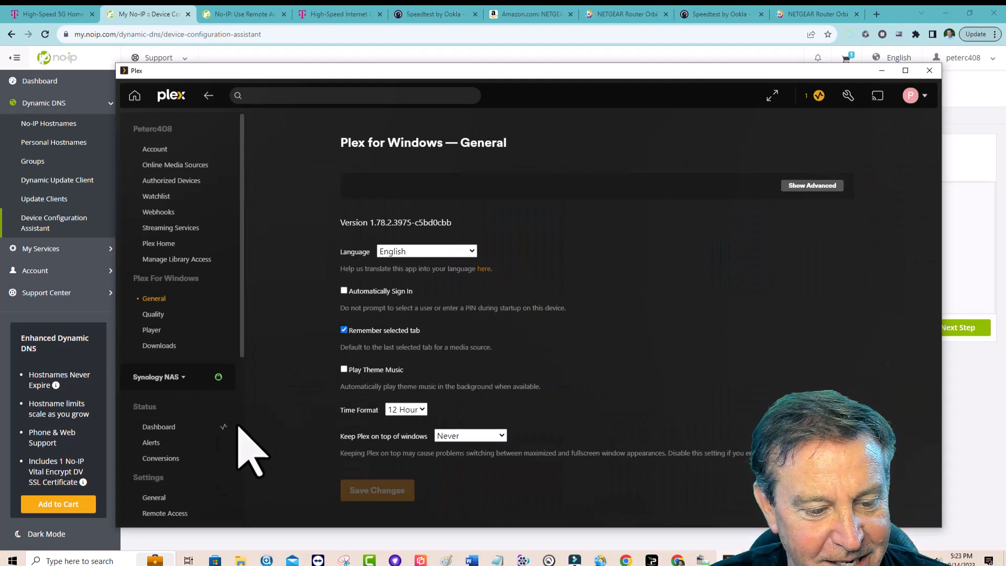
# Step: In the Synology NAS Remote Access settings, keep public port 32400 and retry until fully accessible
pyautogui.click(165, 450)
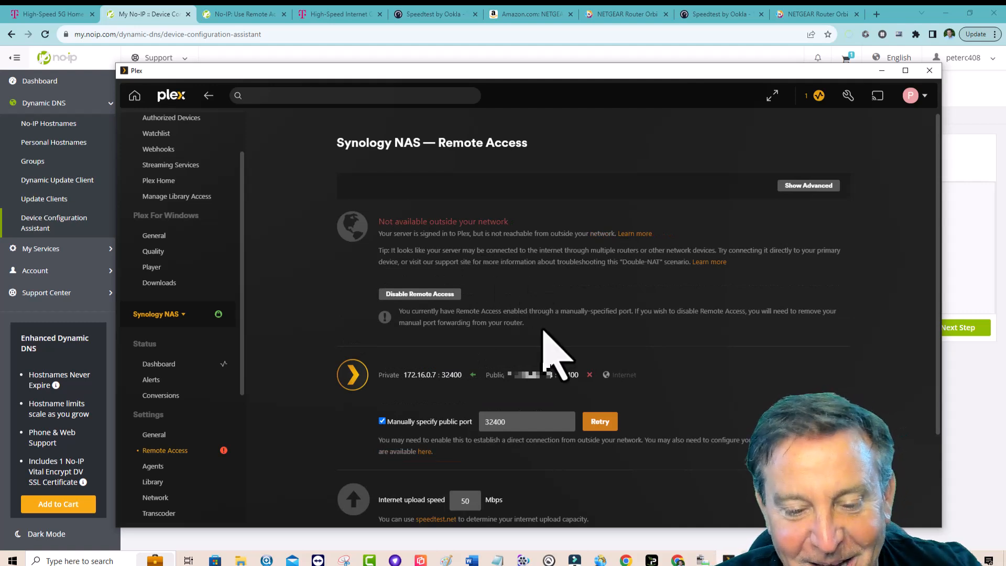
pyautogui.scroll(-3)
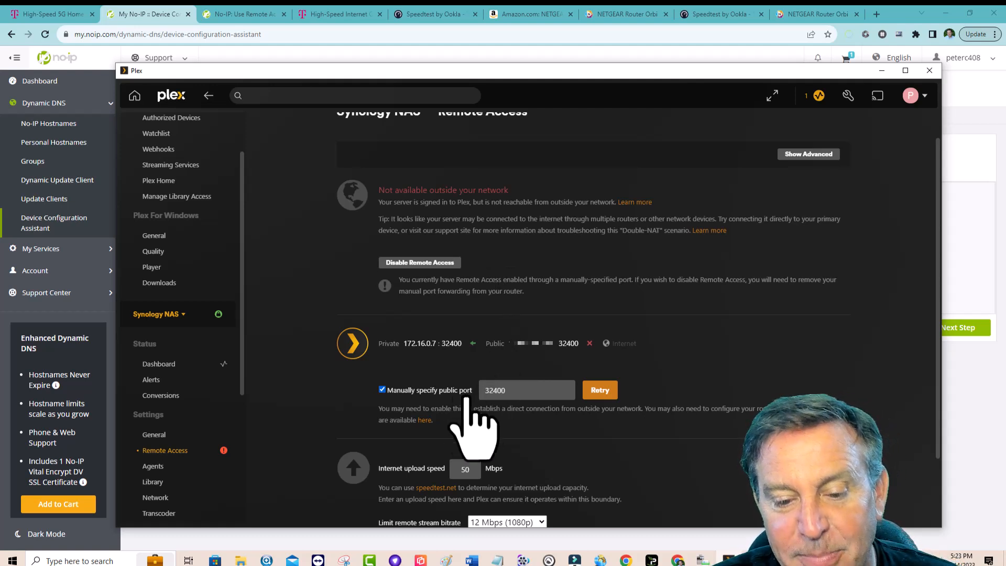
pyautogui.moveTo(565, 372)
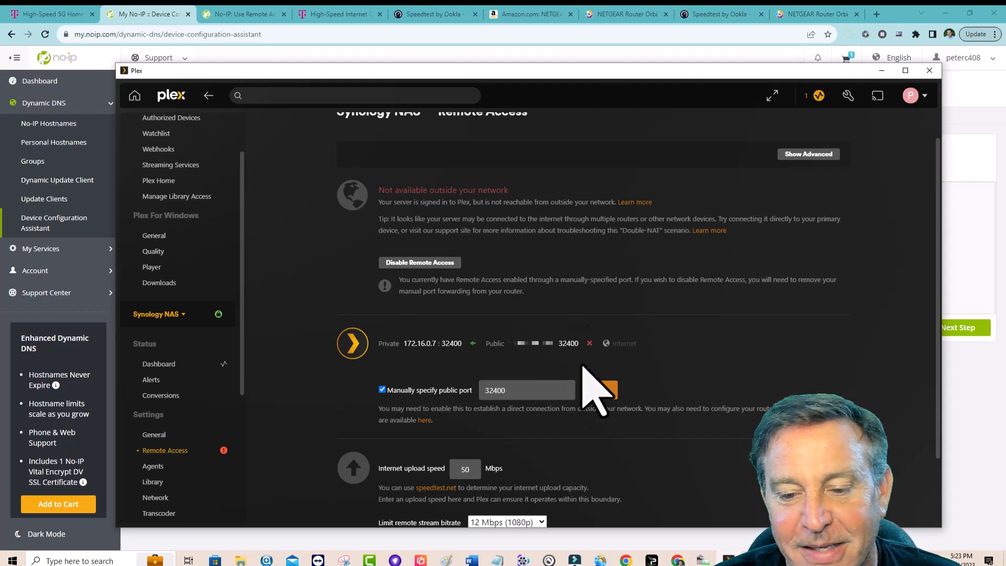
pyautogui.click(419, 262)
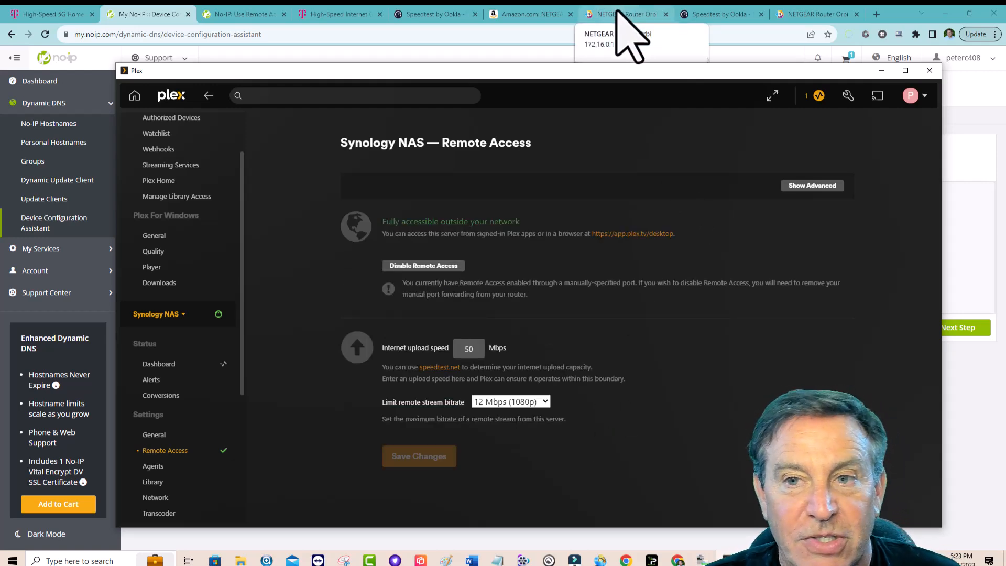
# Step: Apply the No-IP Dynamic DNS settings on the Orbi router and sign back in
pyautogui.click(625, 14)
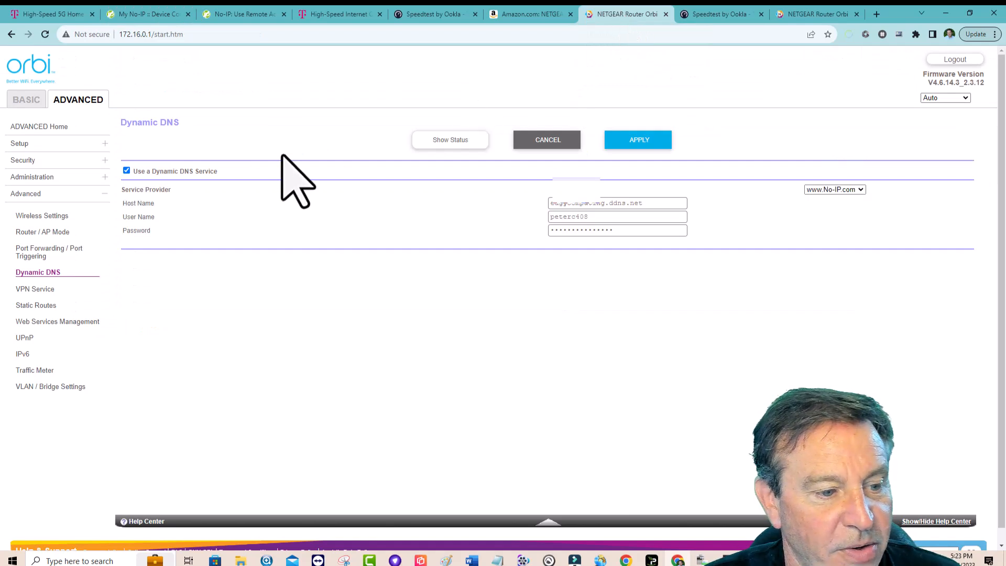
pyautogui.moveTo(266, 193)
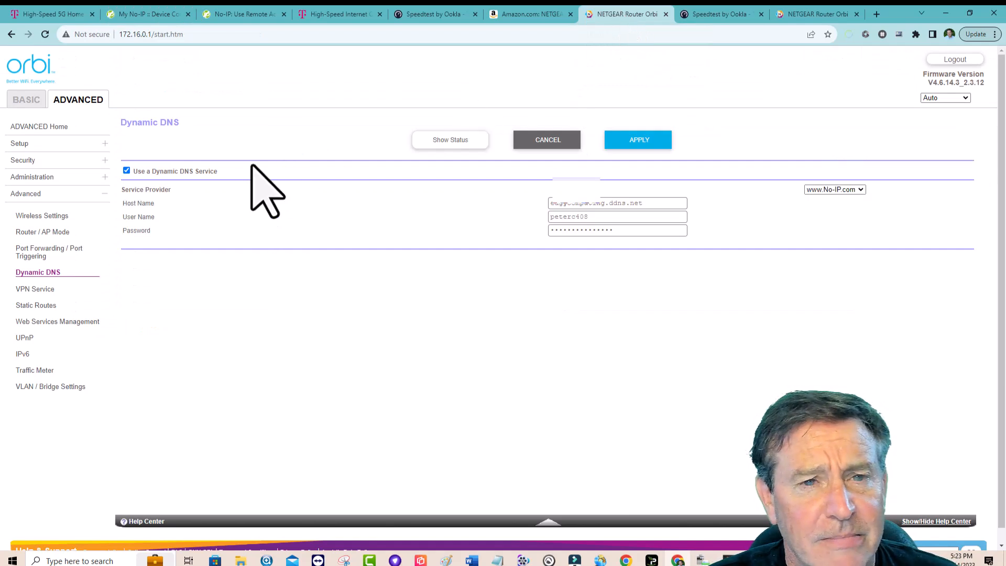
pyautogui.click(25, 100)
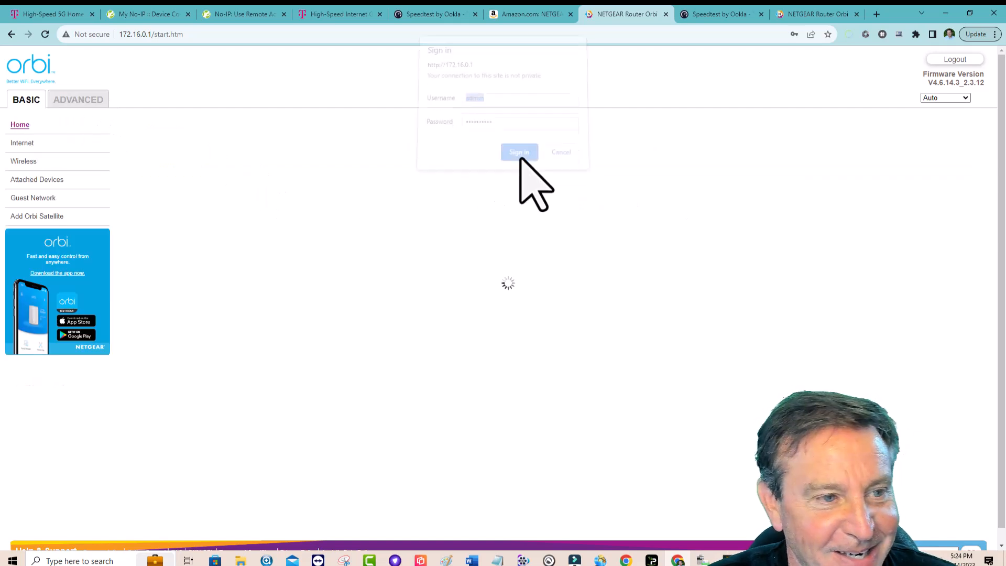
pyautogui.click(78, 100)
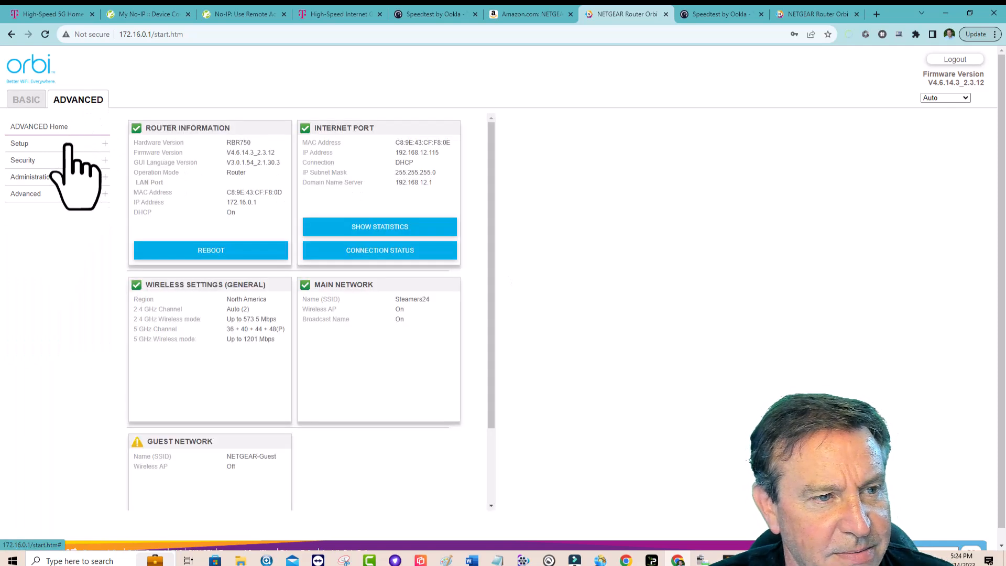
# Step: Go to Advanced > Setup > LAN Setup to view the address reservations including FAIRWOODSERVER
pyautogui.click(19, 144)
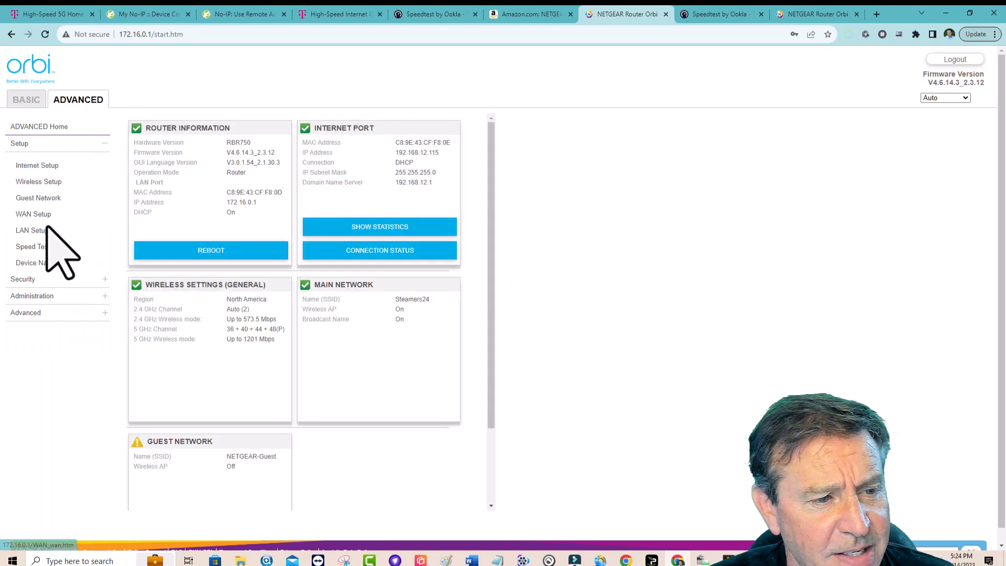
pyautogui.click(32, 229)
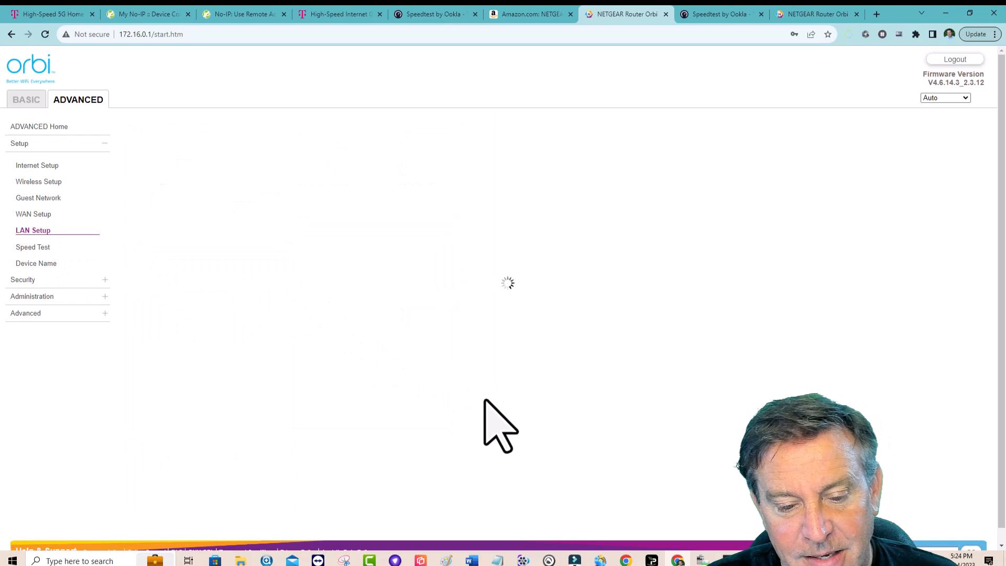
pyautogui.click(33, 229)
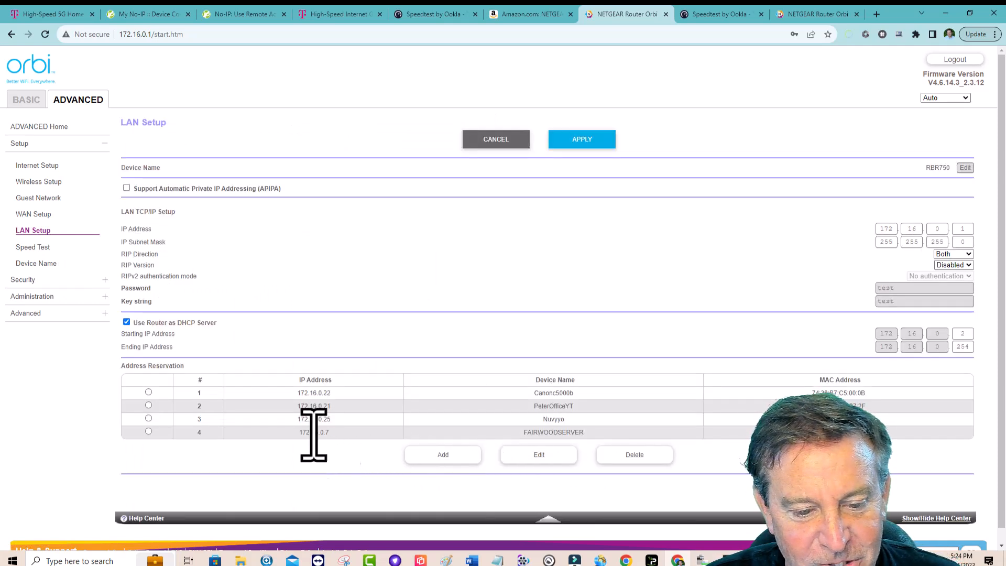
pyautogui.moveTo(353, 456)
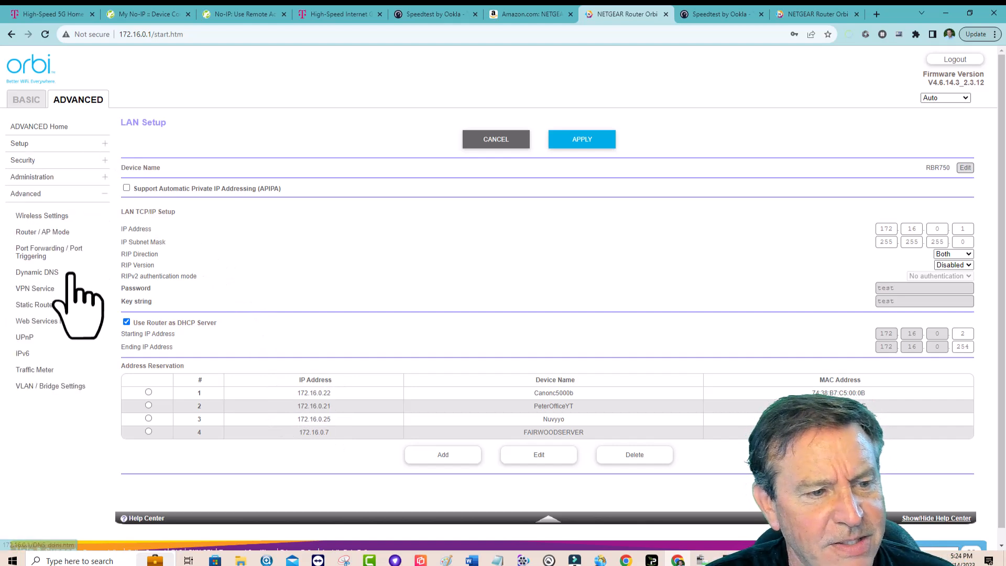
# Step: From Port Forwarding / Port Triggering, start adding a custom port forwarding service
pyautogui.click(50, 251)
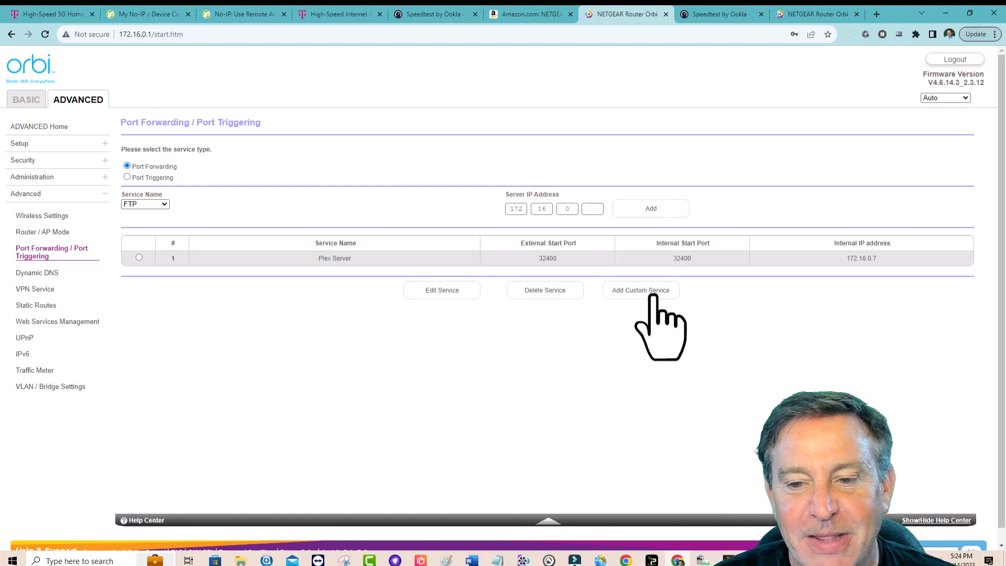
pyautogui.click(639, 290)
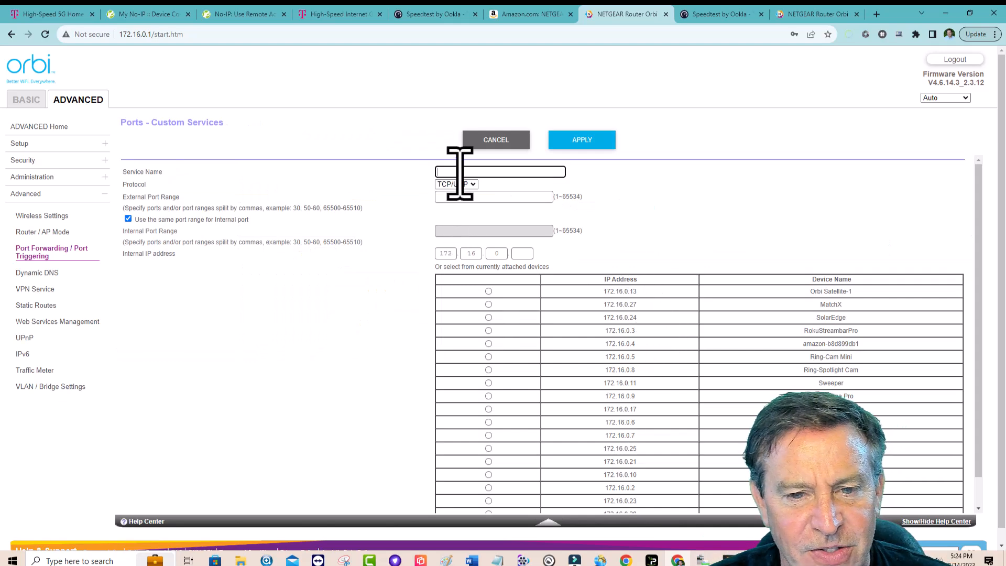
# Step: Name the service 'Pletty', restrict it to TCP and enter port 32400
pyautogui.write('Plex PC S')
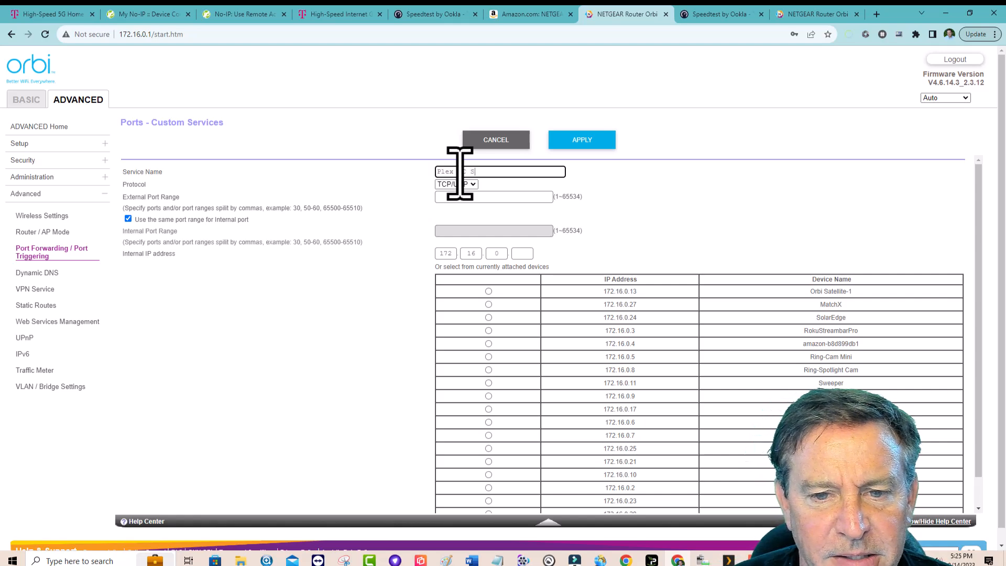
pyautogui.write('tty')
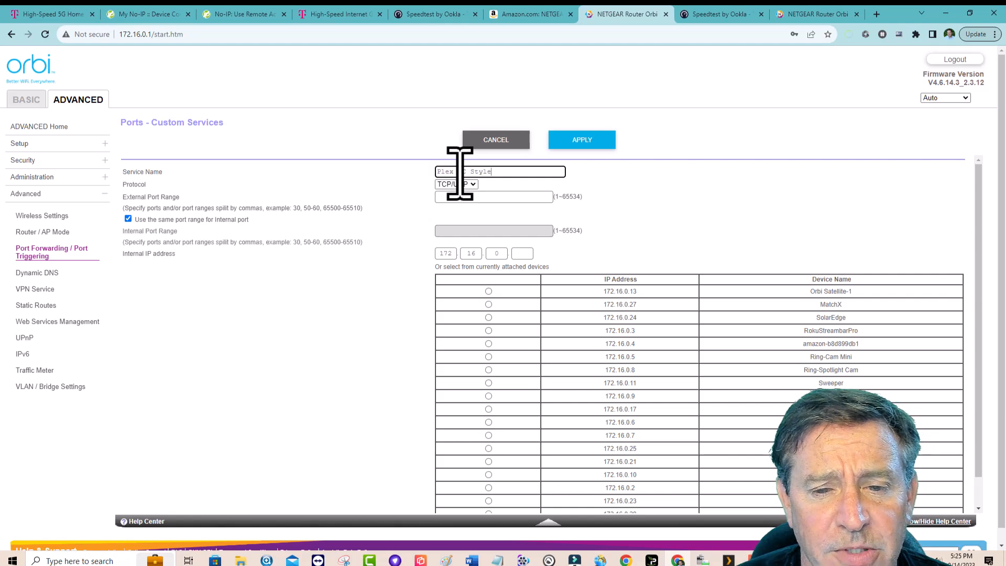
pyautogui.click(456, 184)
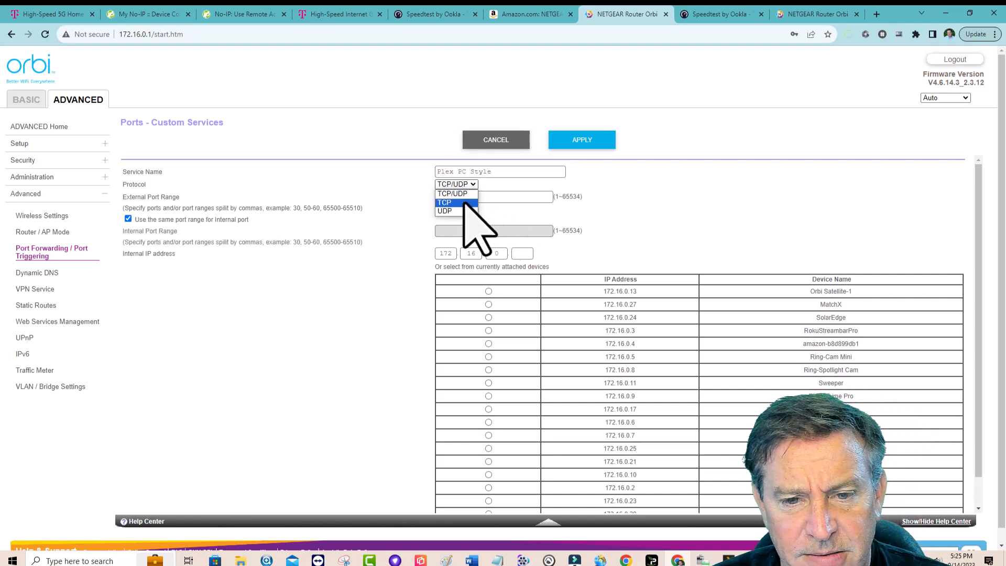
pyautogui.click(444, 203)
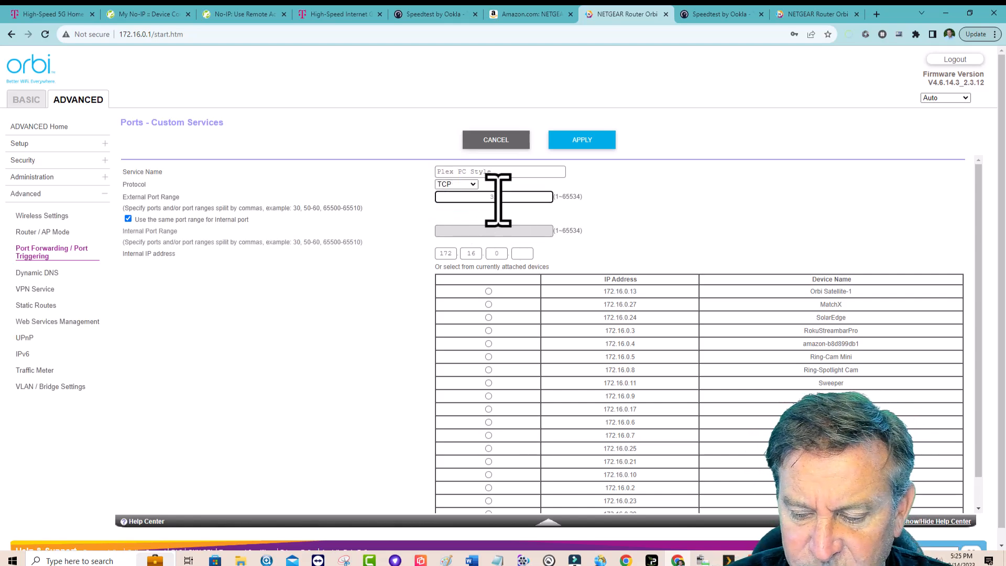
pyautogui.write('32400')
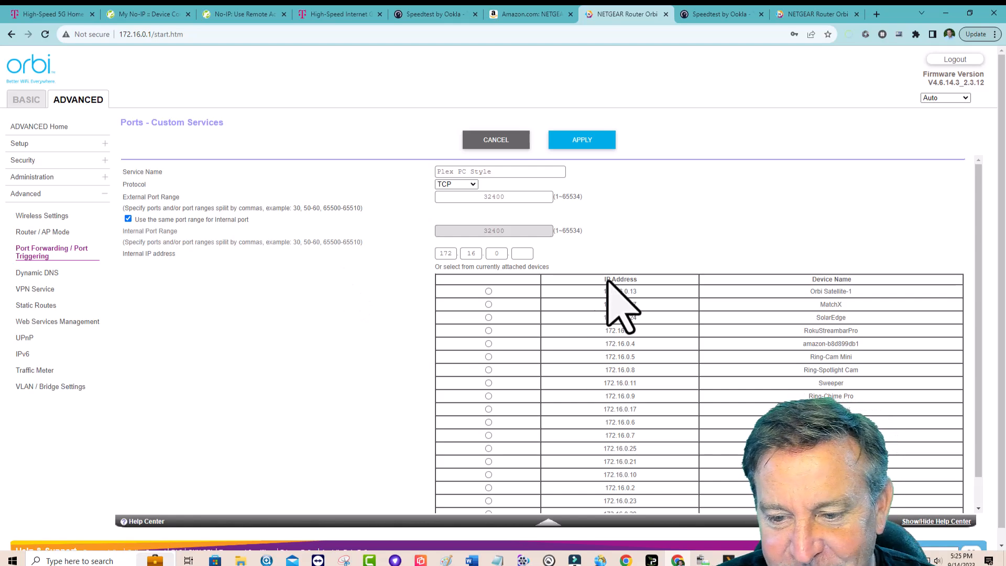
# Step: Target the device at 172.16.0.21, then leave the form for the port forwarding list
pyautogui.scroll(-3)
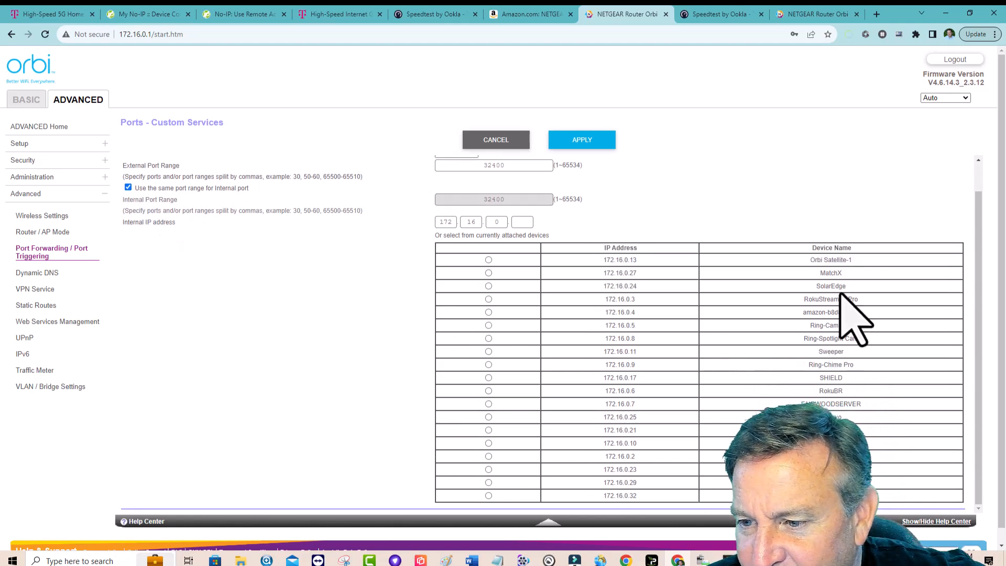
pyautogui.moveTo(818, 173)
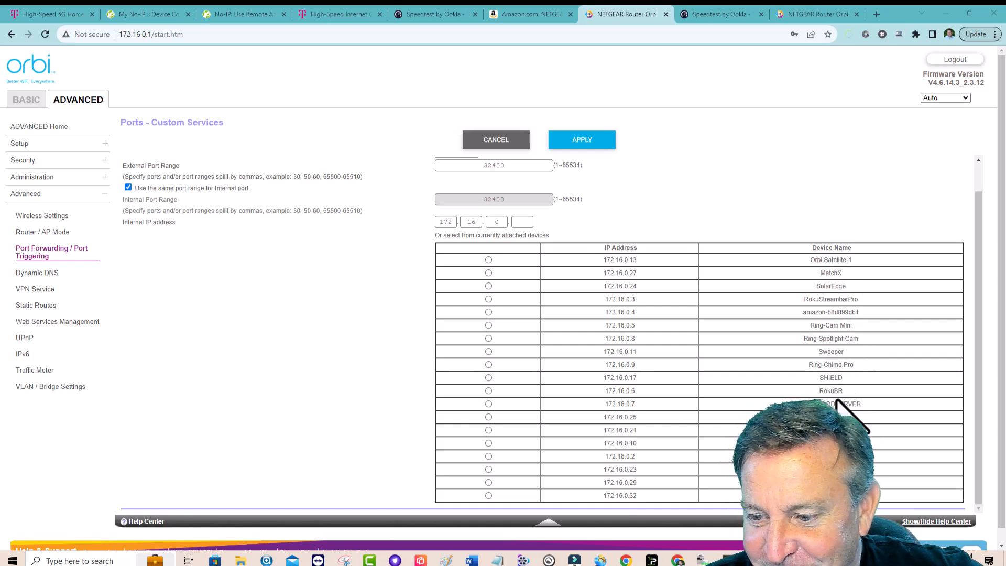
pyautogui.moveTo(584, 449)
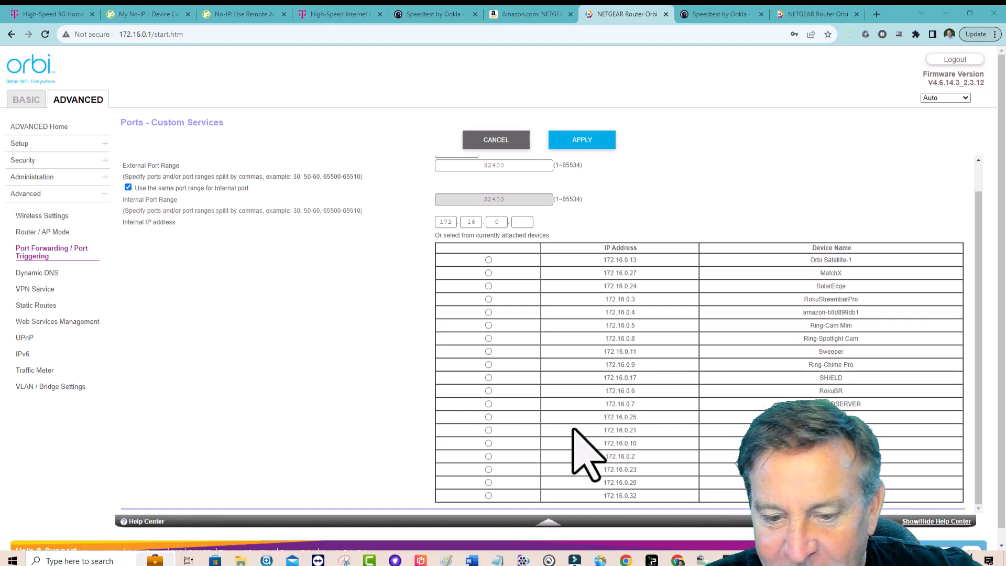
pyautogui.click(489, 430)
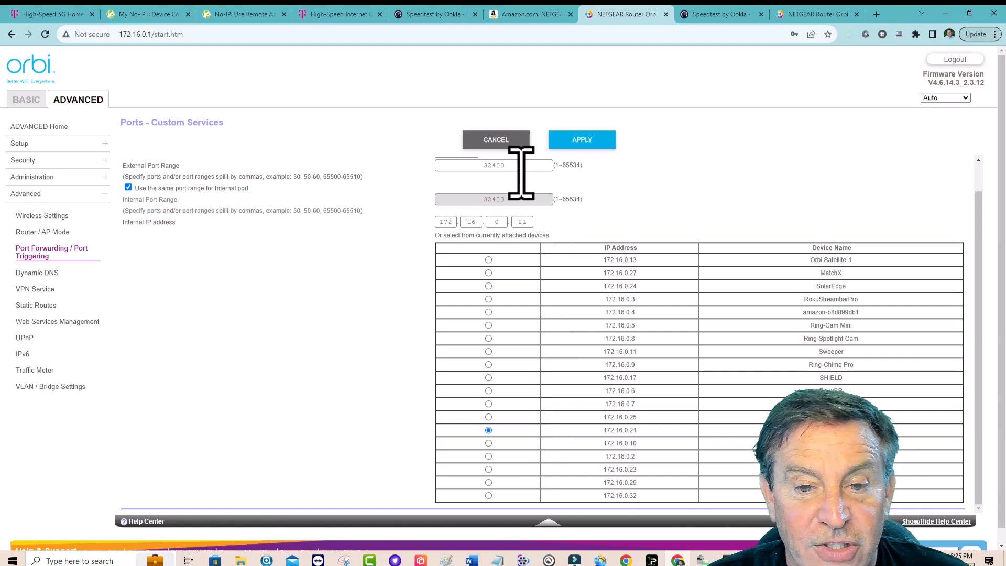
pyautogui.tripleClick(493, 164)
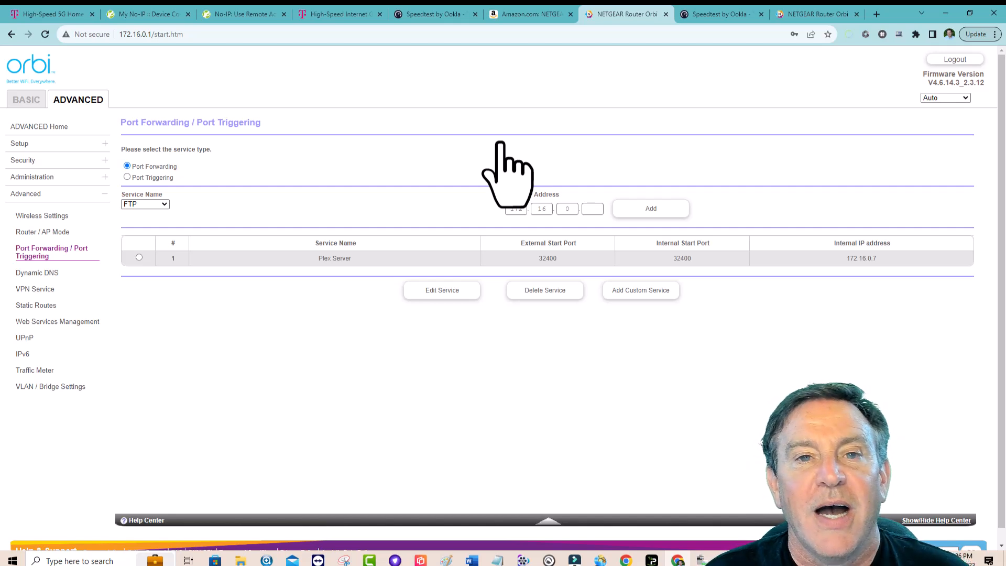
pyautogui.moveTo(603, 42)
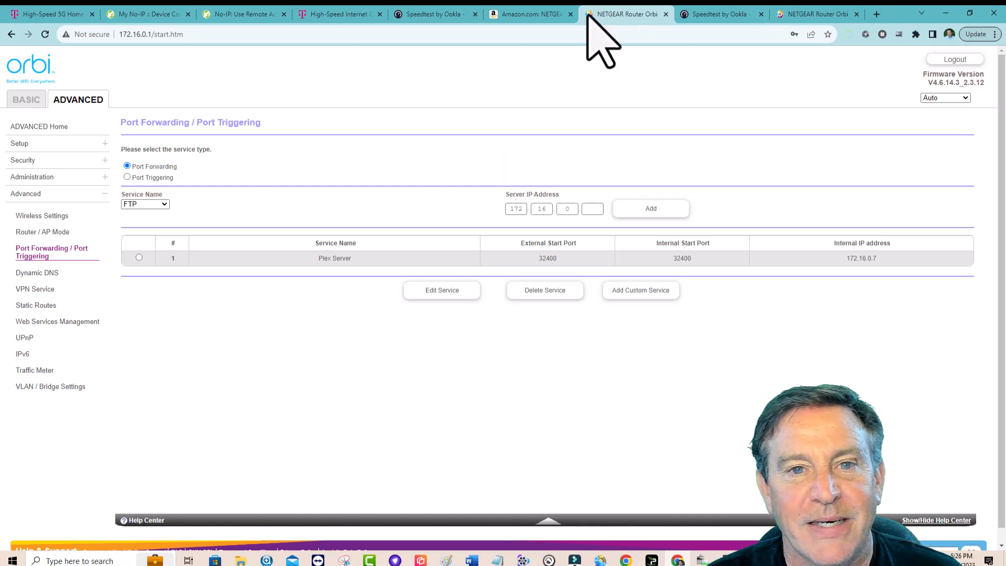
pyautogui.click(436, 14)
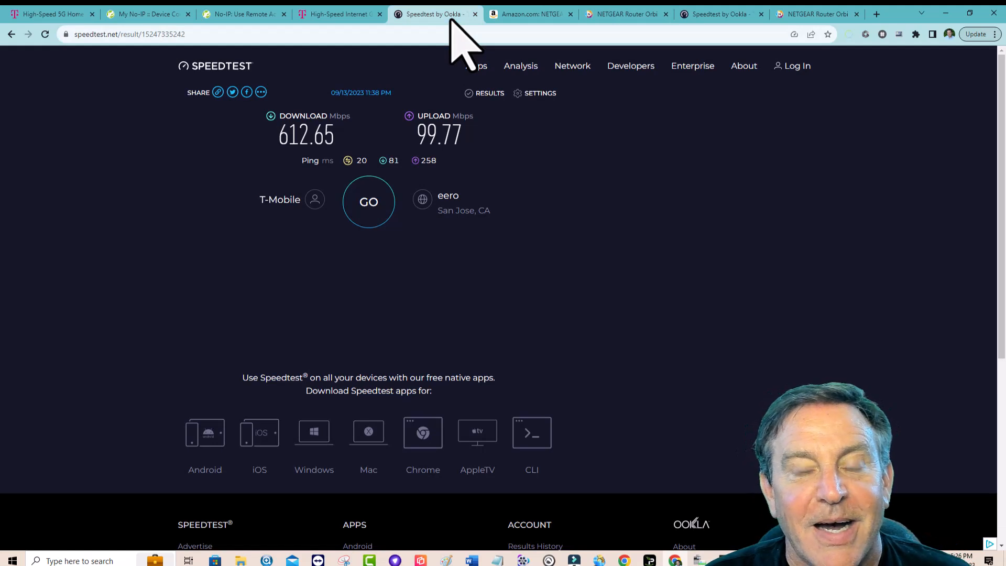
pyautogui.click(338, 14)
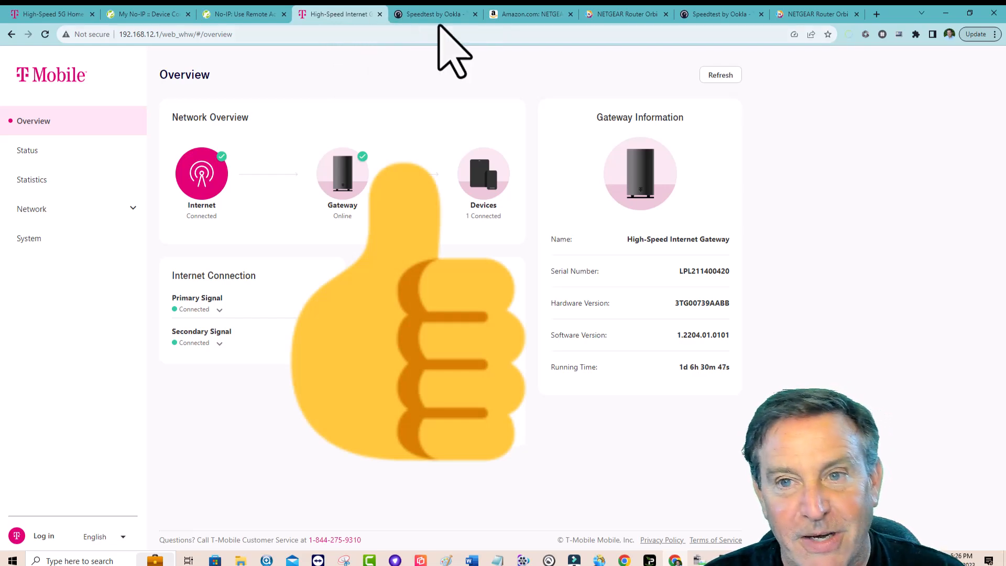
pyautogui.moveTo(626, 14)
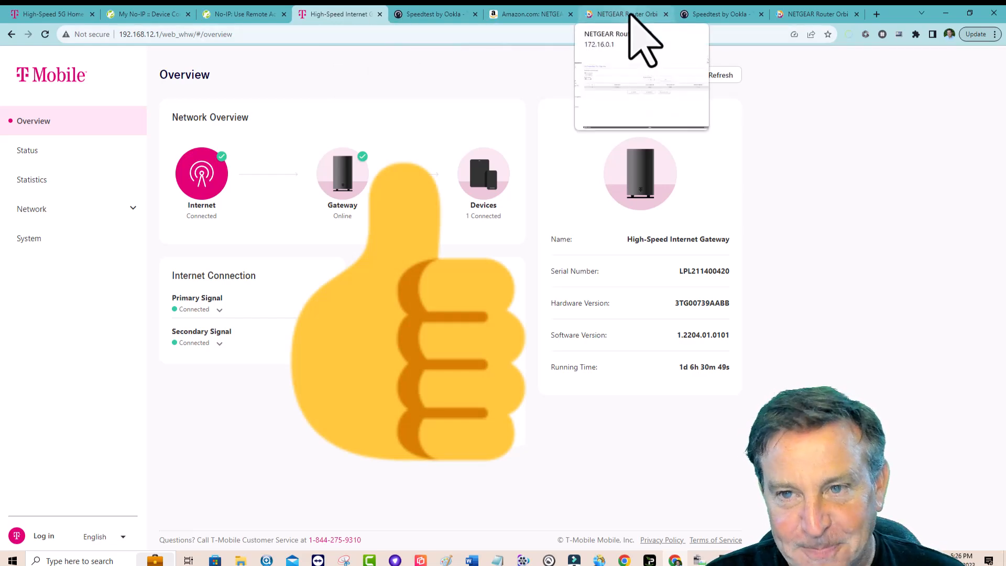
pyautogui.click(530, 14)
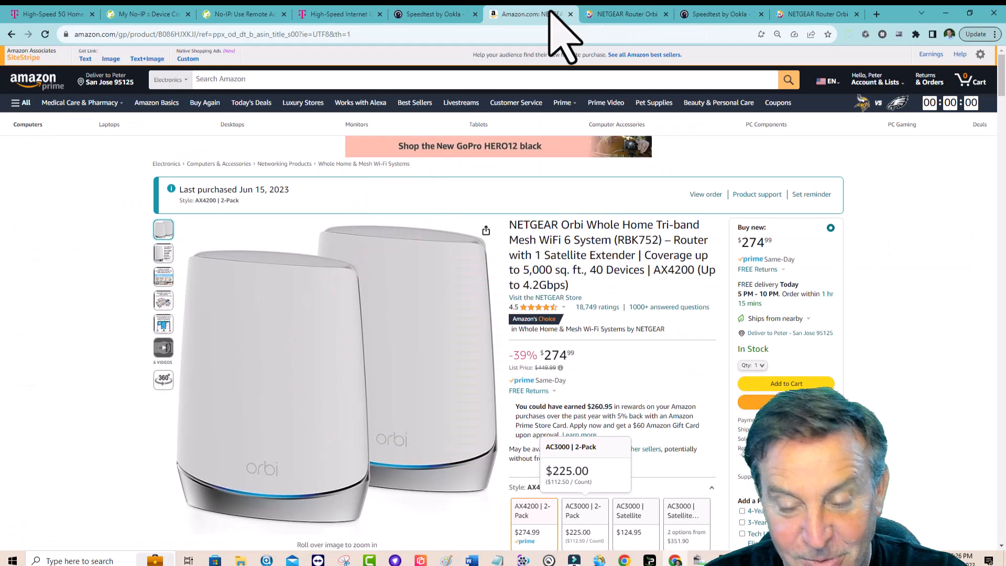
pyautogui.click(626, 14)
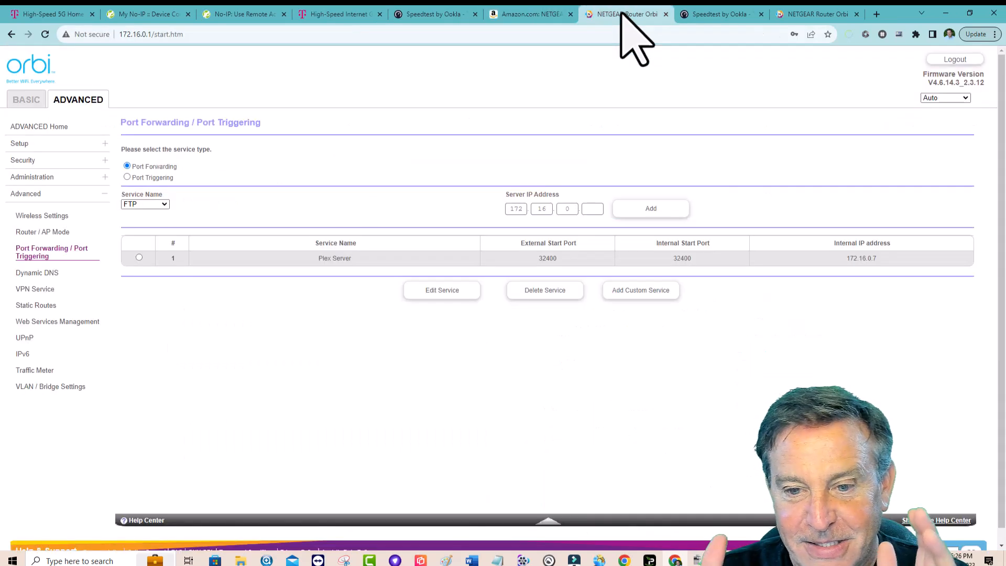